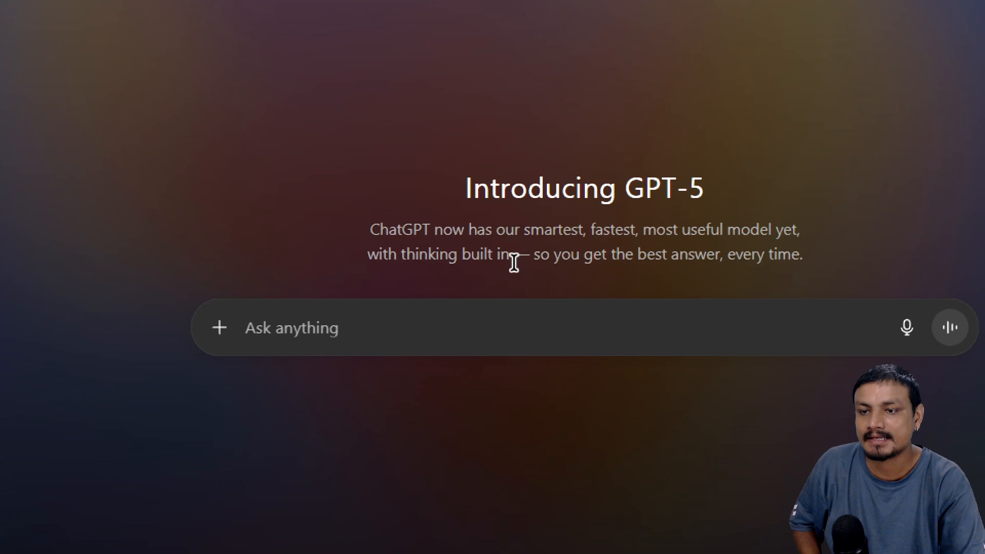
mouse_move(665, 245)
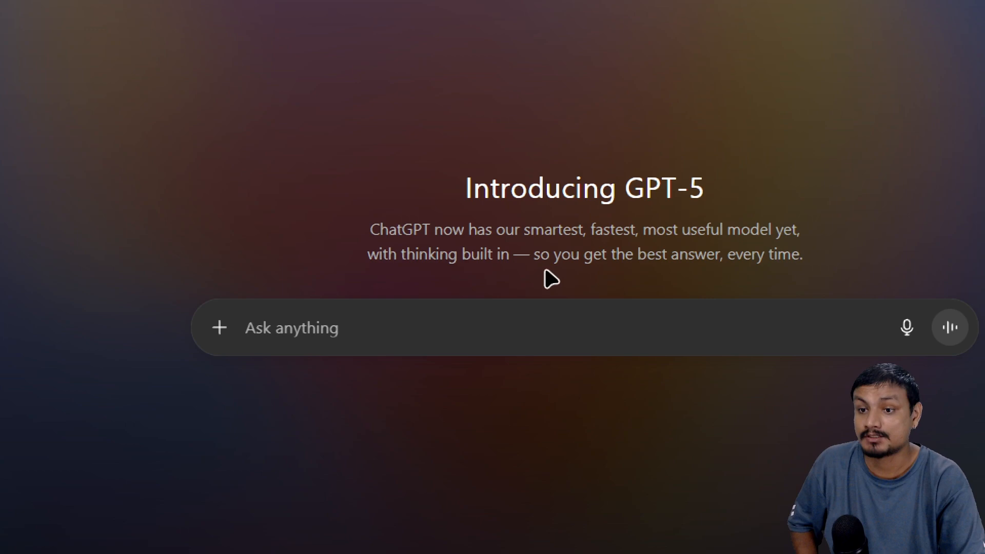
- Attach use phone as pc.txt from Documents to a new chat message in full-screen mode
click(291, 328)
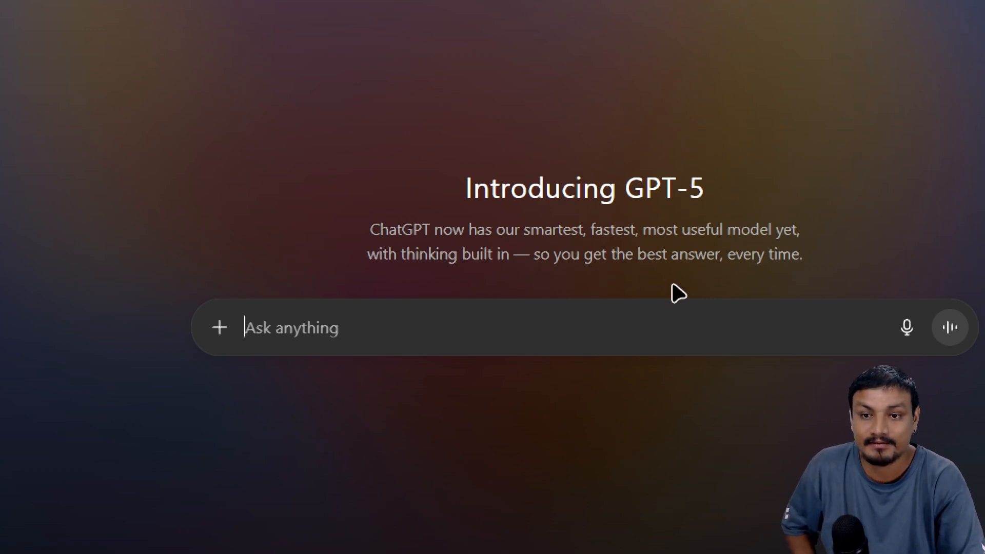
key(F11)
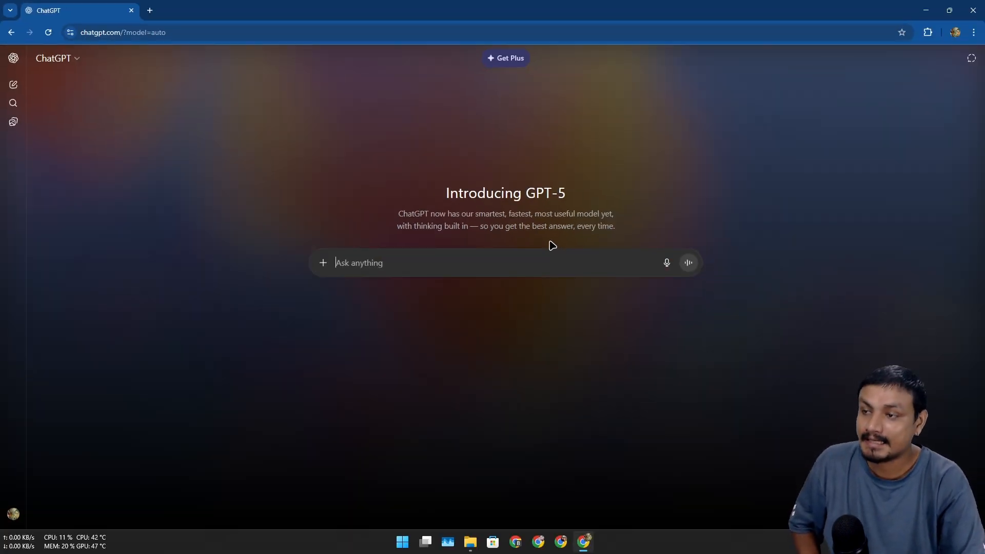
mouse_move(446, 173)
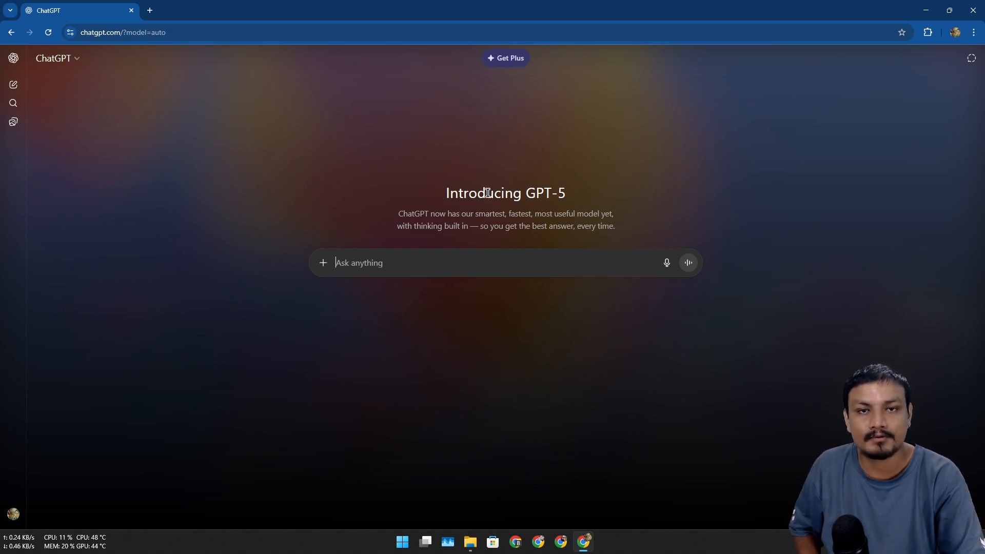
mouse_move(462, 265)
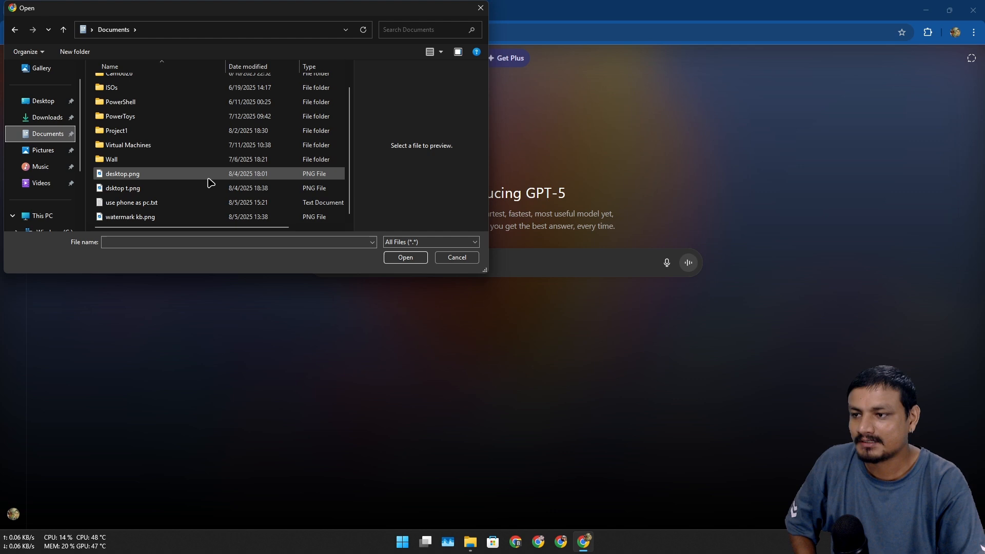
click(133, 202)
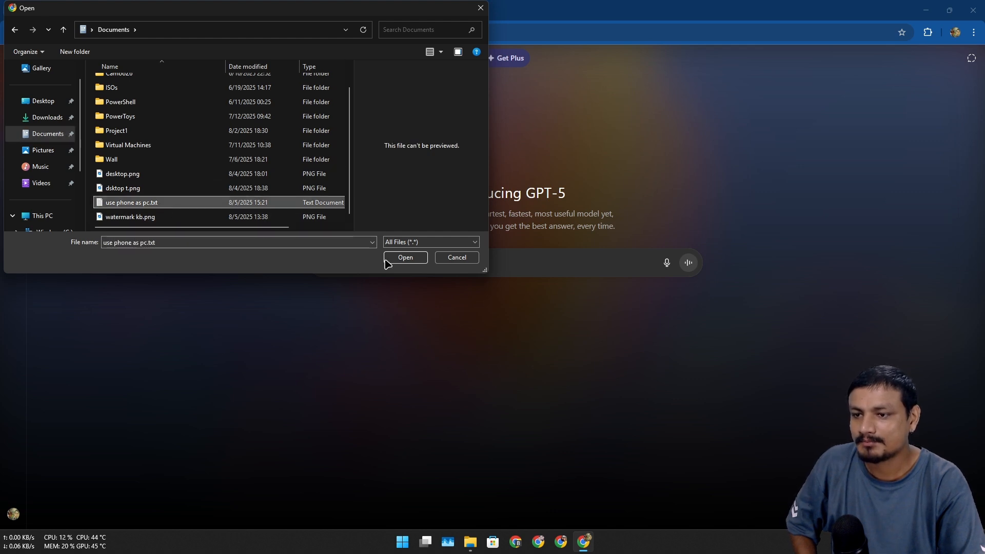
click(406, 257)
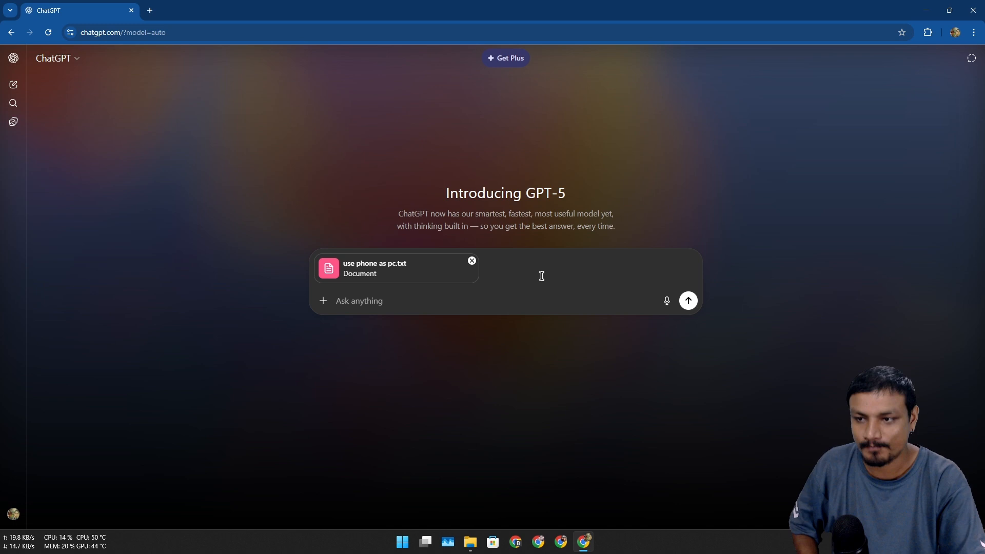
mouse_move(363, 269)
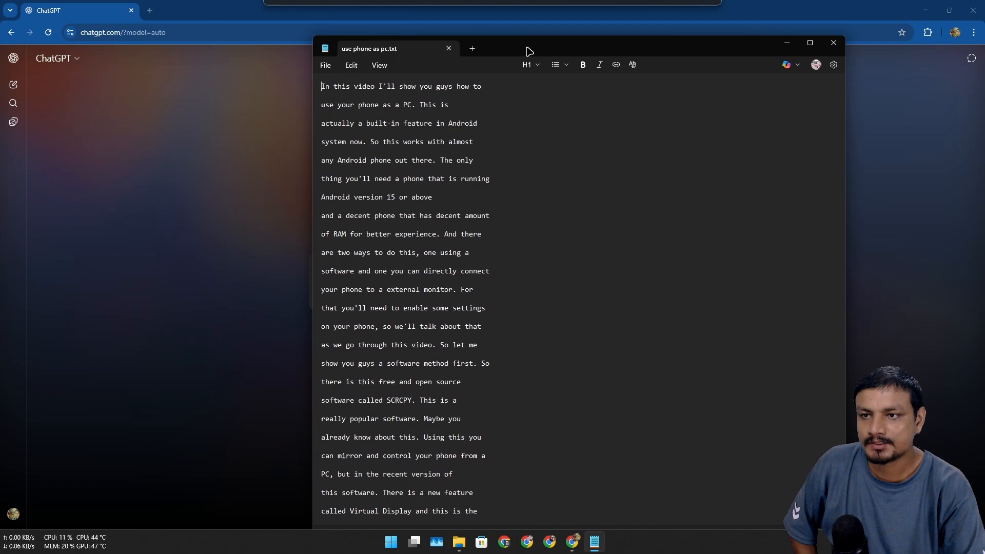
scroll(down, 3)
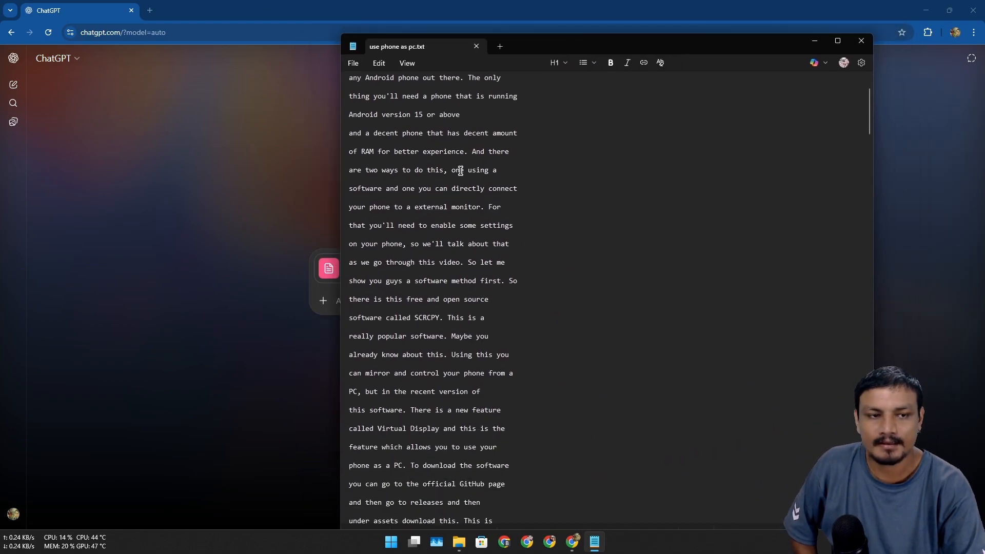
scroll(down, 3)
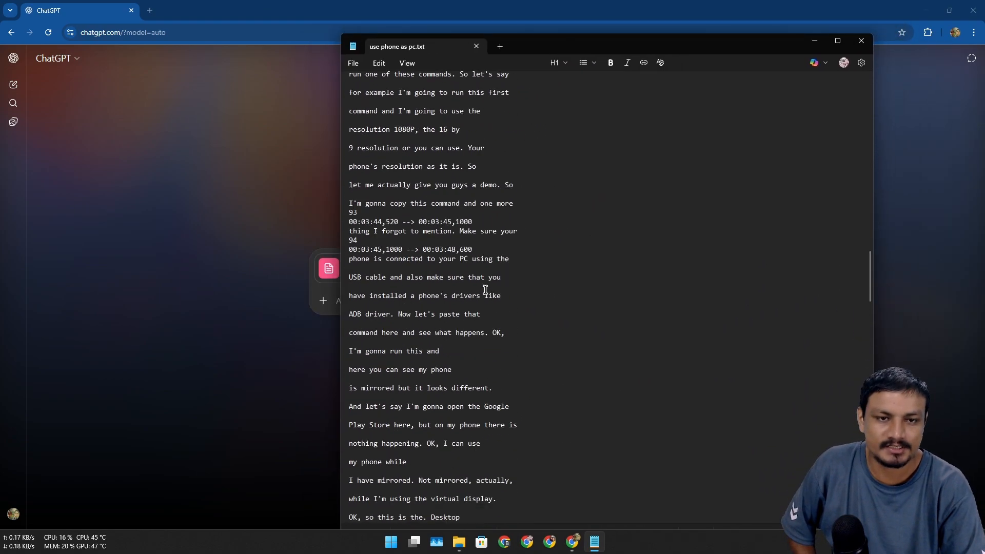
scroll(down, 3)
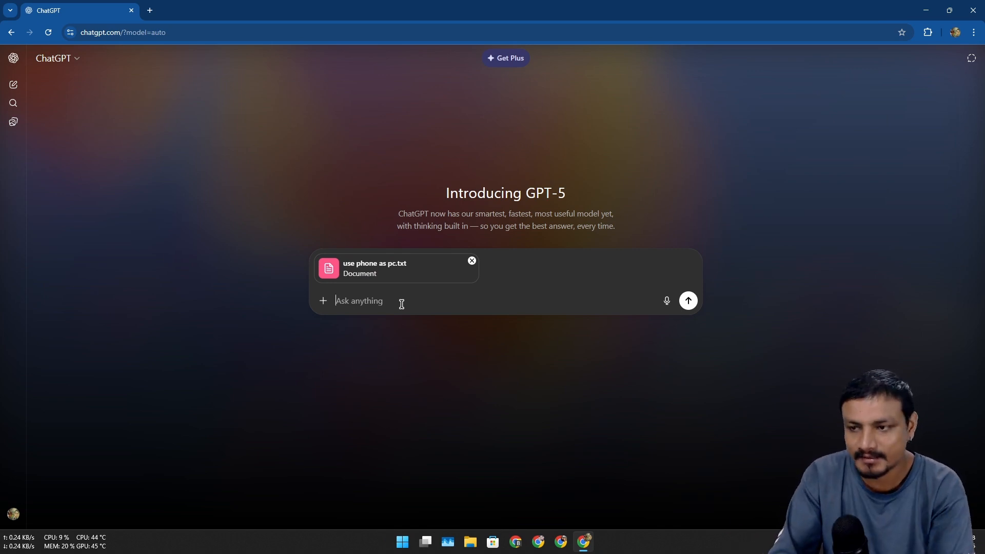
- Send the prompt asking for a simple, easy-to-understand, informative blog post from the text file
text(write a blogpost based on this text file, keep it simple easy to understand and informative)
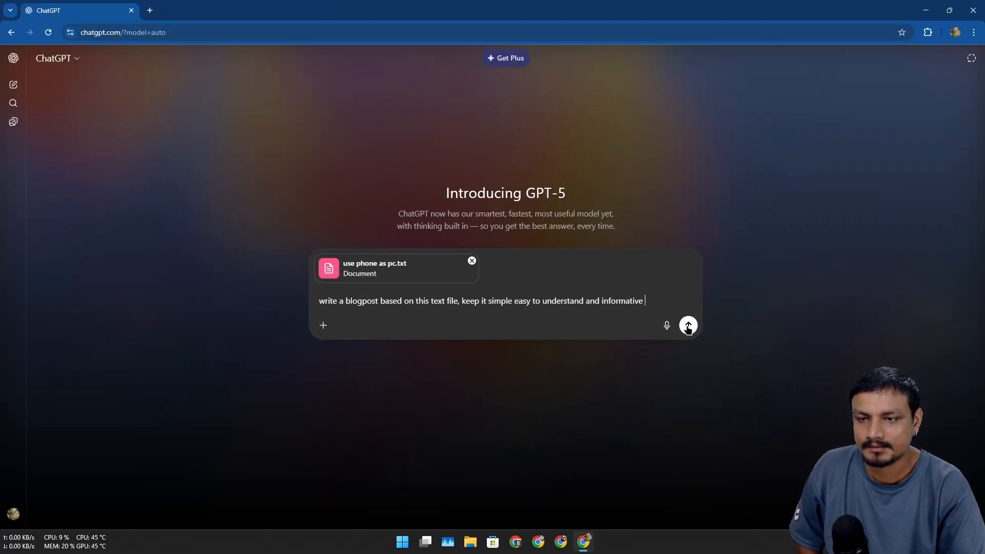
click(688, 325)
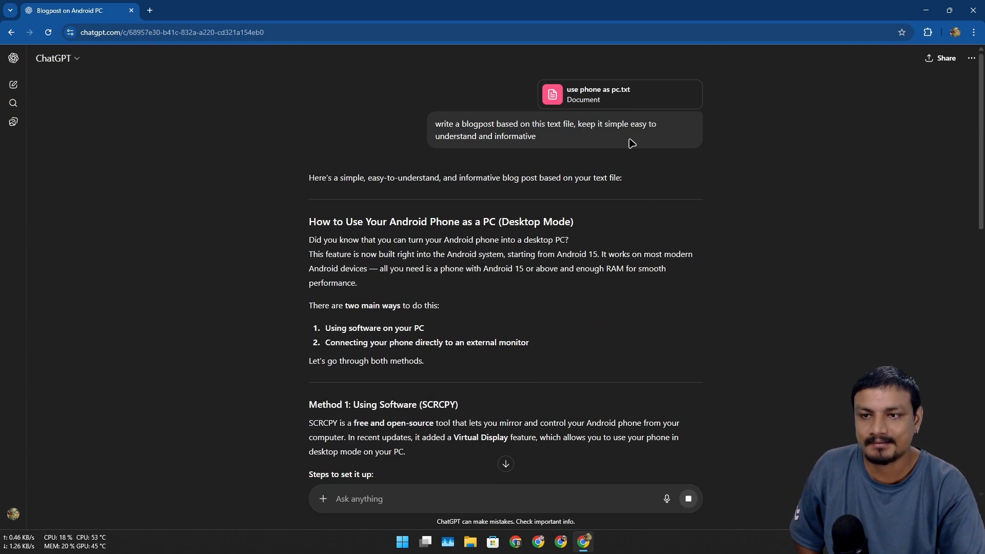
- Read the drafted post and briefly reopen use phone as pc.txt from Documents to compare
scroll(down, 3)
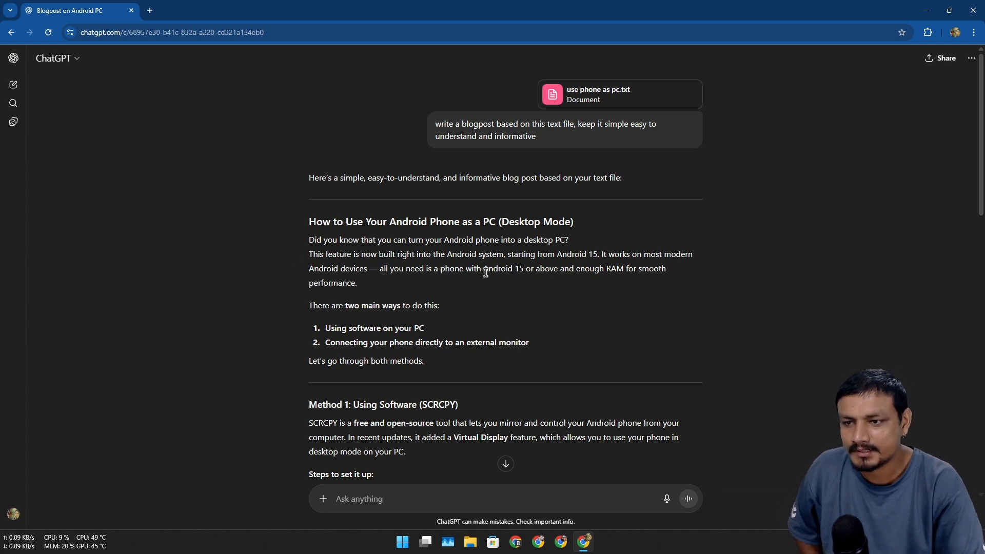
mouse_move(337, 263)
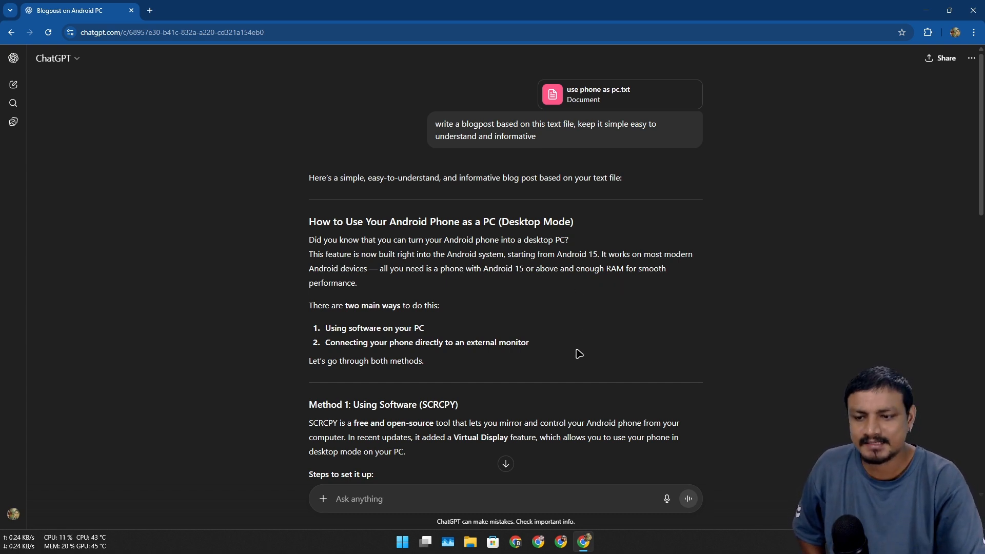
click(470, 545)
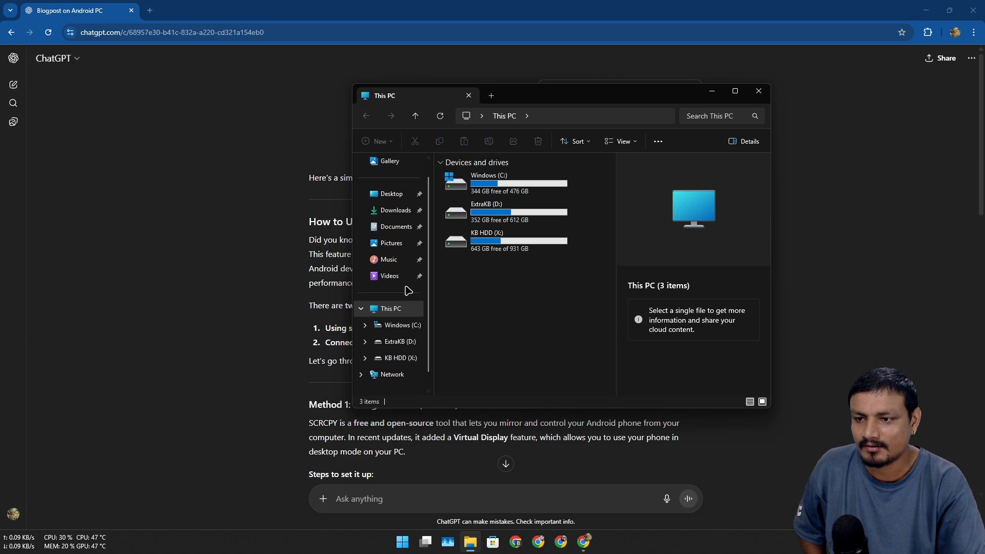
click(396, 226)
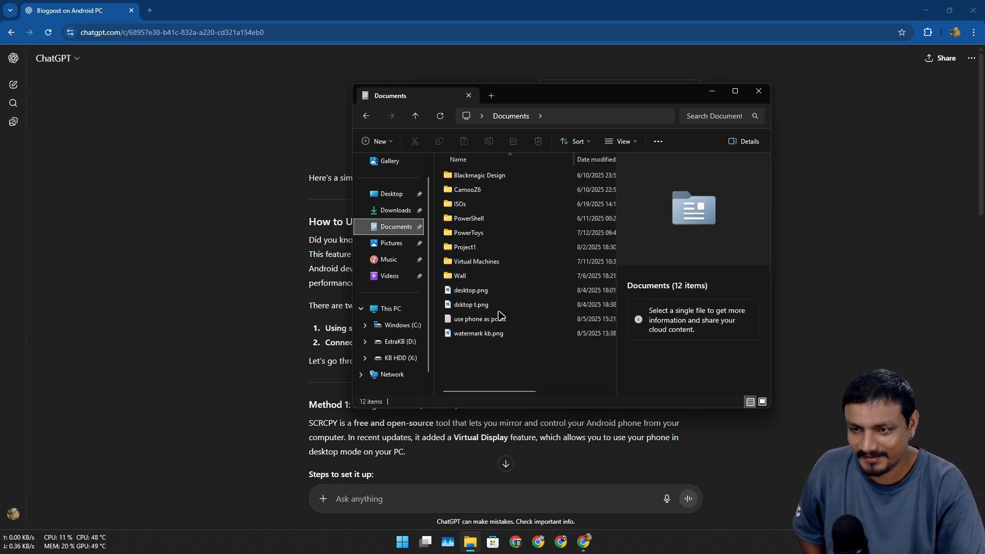
double_click(479, 318)
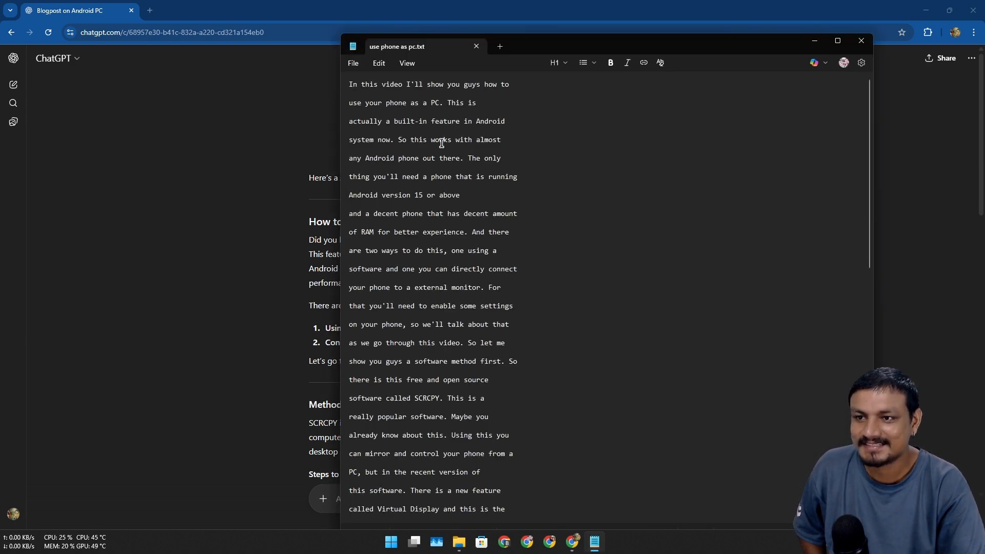
click(860, 41)
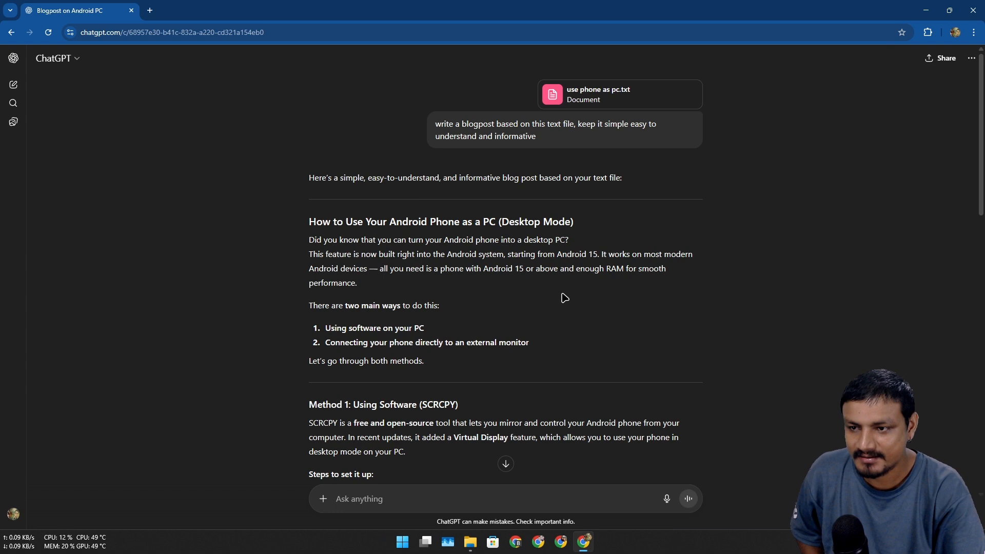
drag(308, 239, 357, 283)
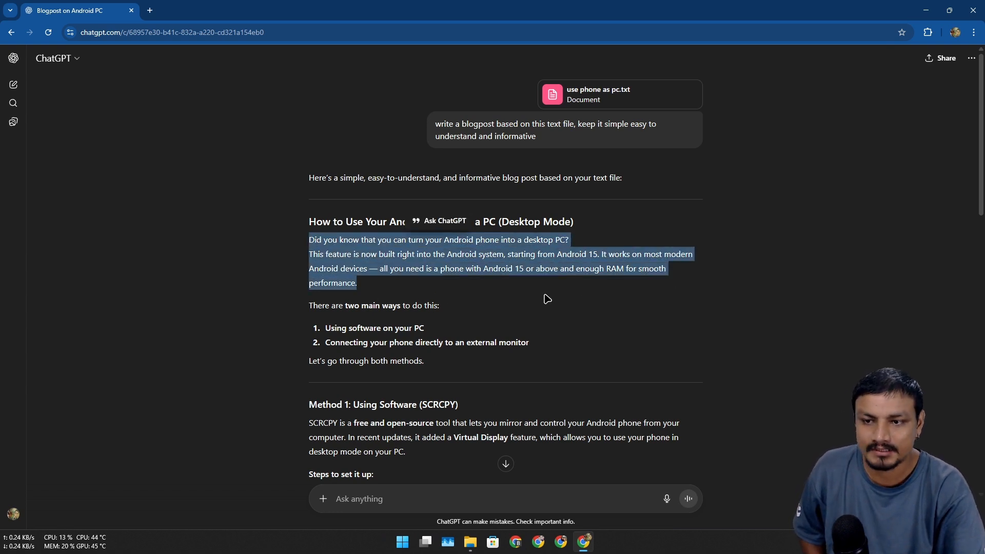
mouse_move(610, 349)
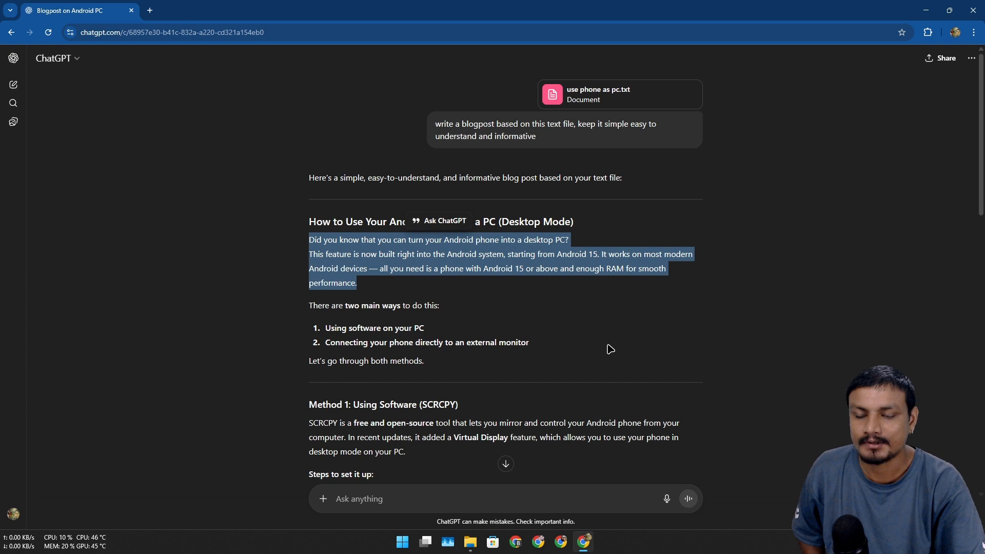
scroll(down, 3)
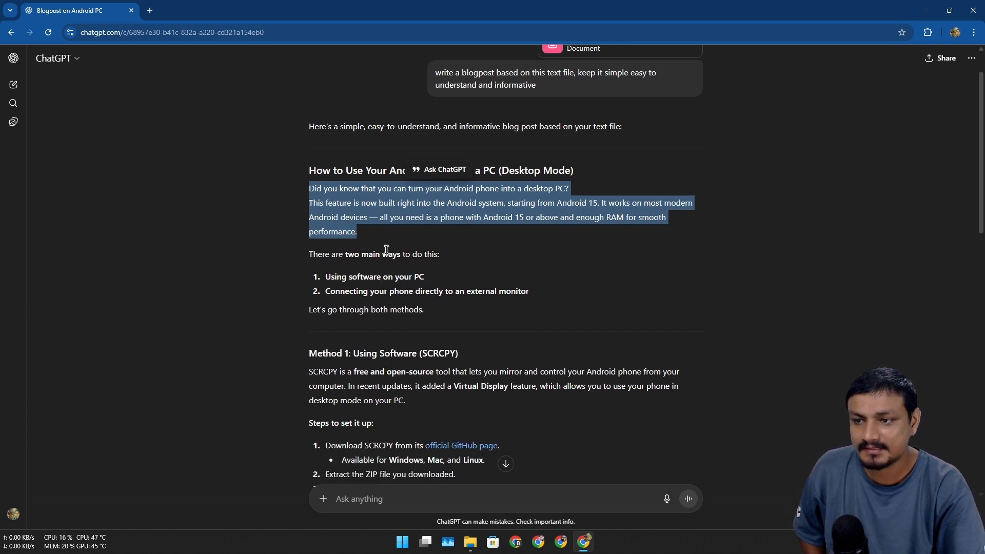
click(347, 309)
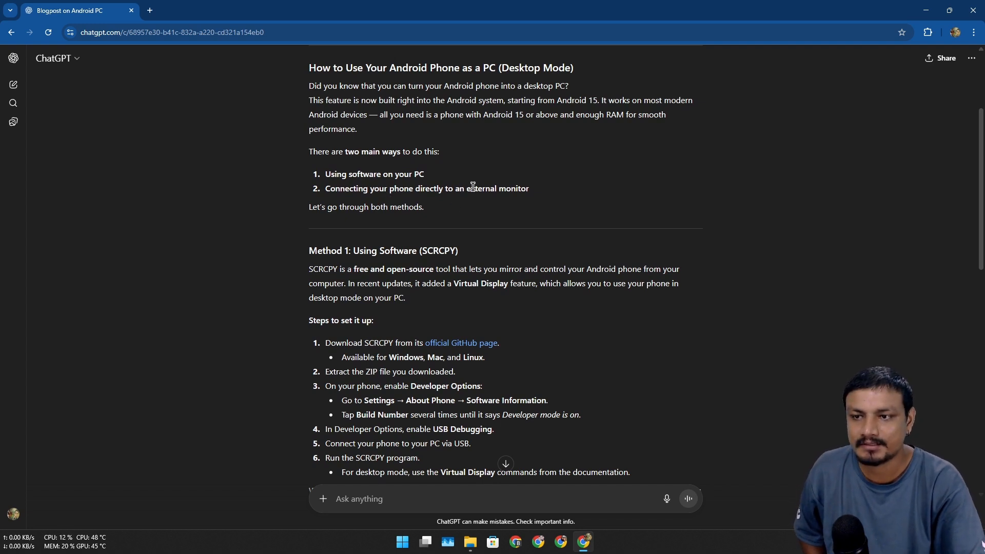
mouse_move(420, 222)
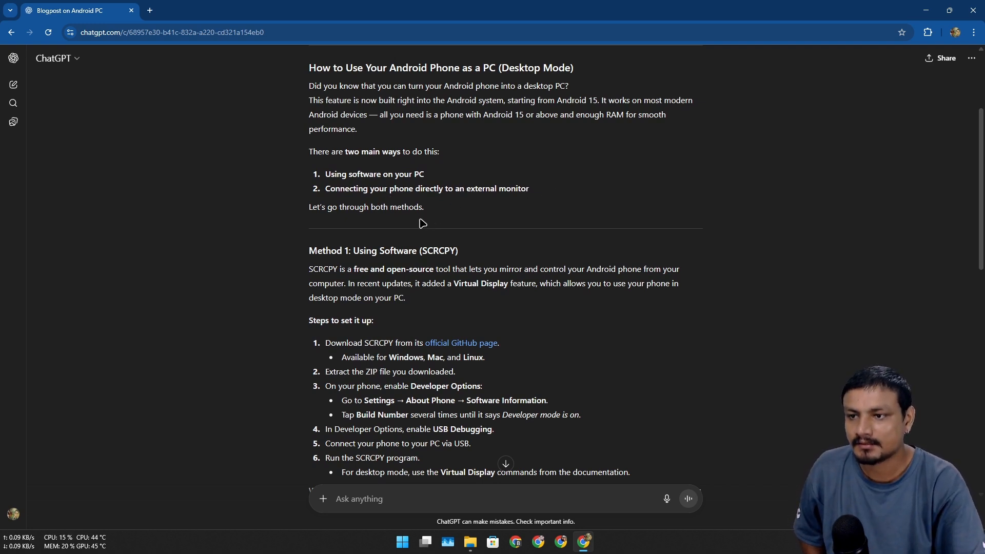
scroll(down, 3)
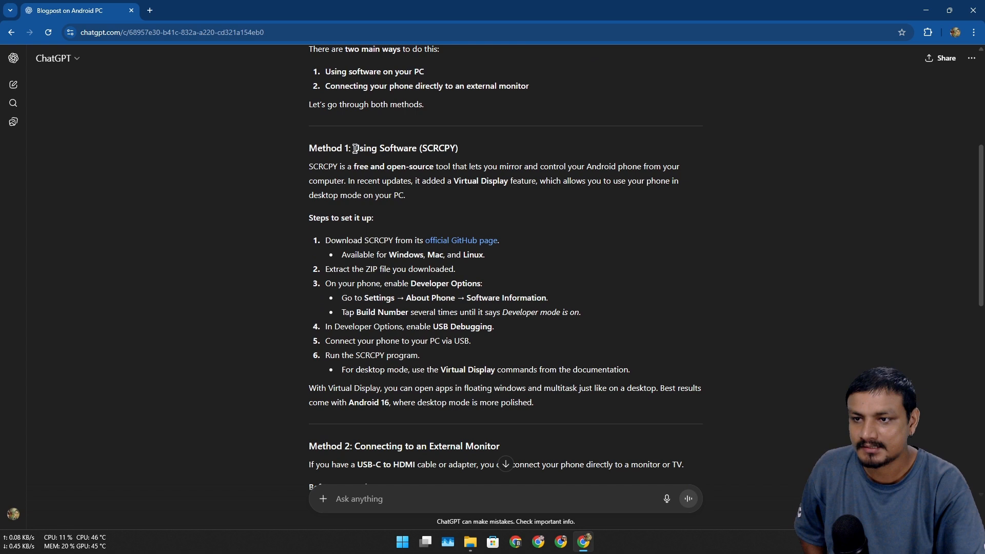
scroll(down, 3)
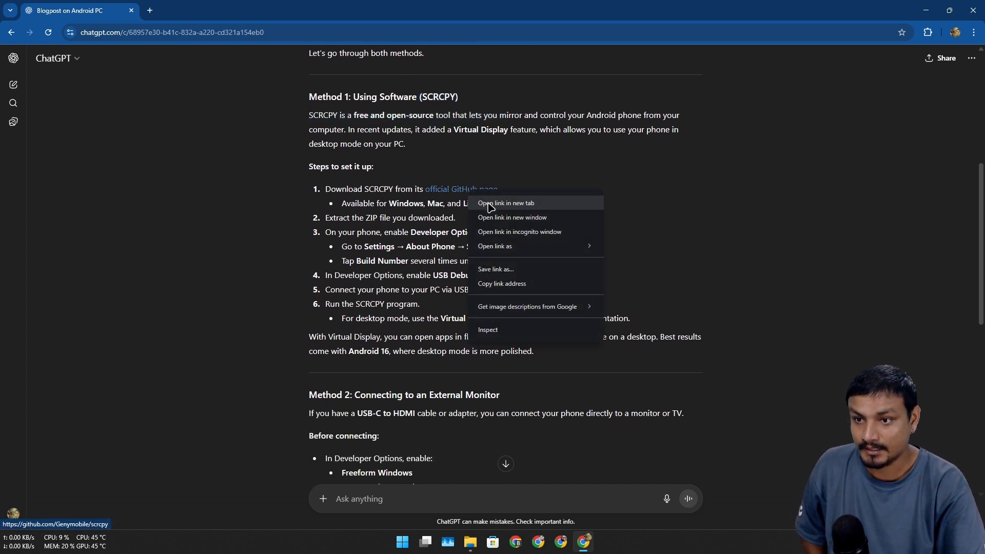
click(506, 203)
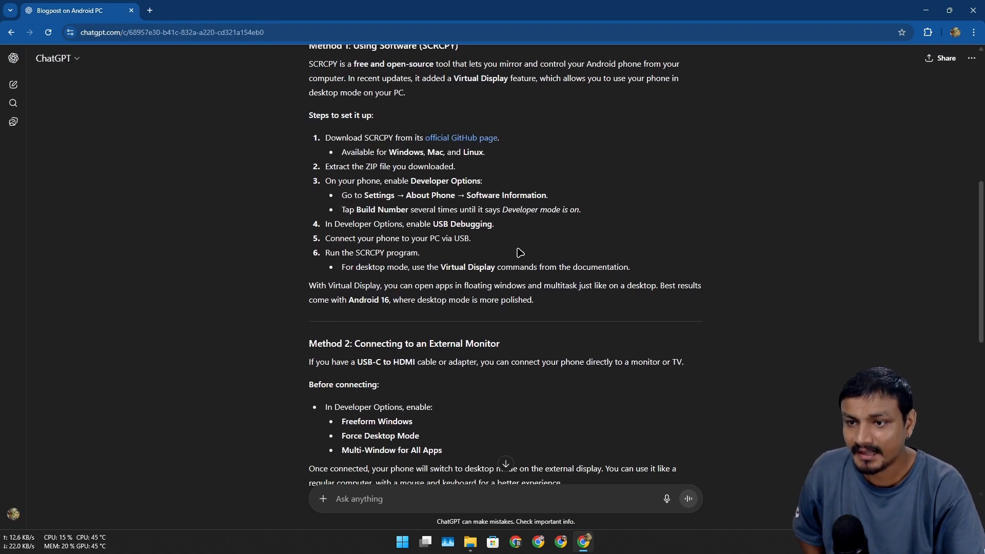
drag(326, 181, 629, 267)
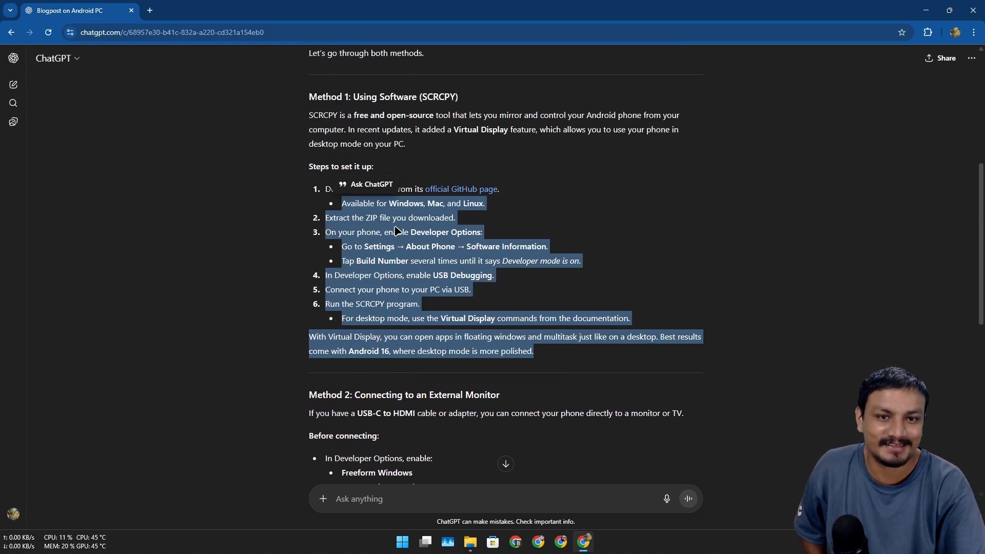
scroll(down, 3)
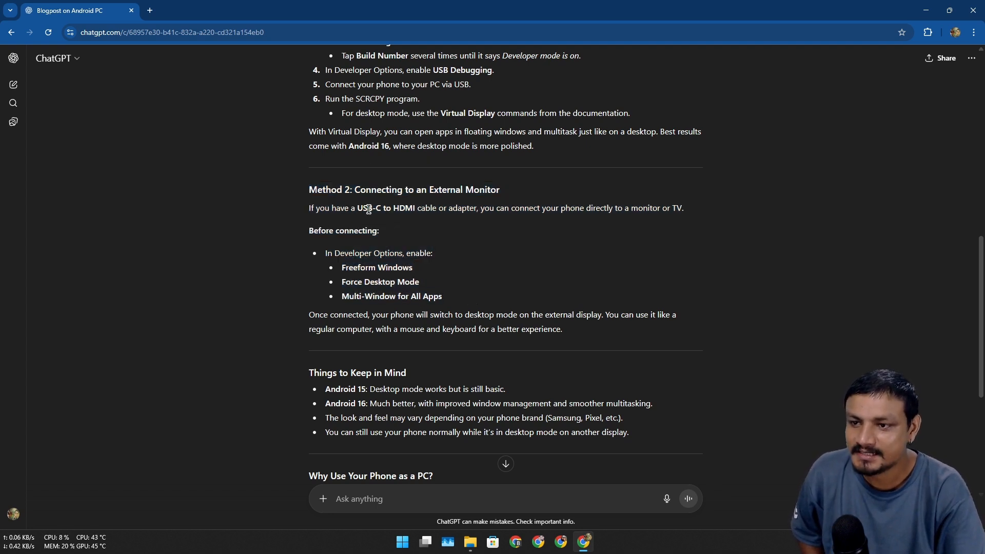
mouse_move(470, 237)
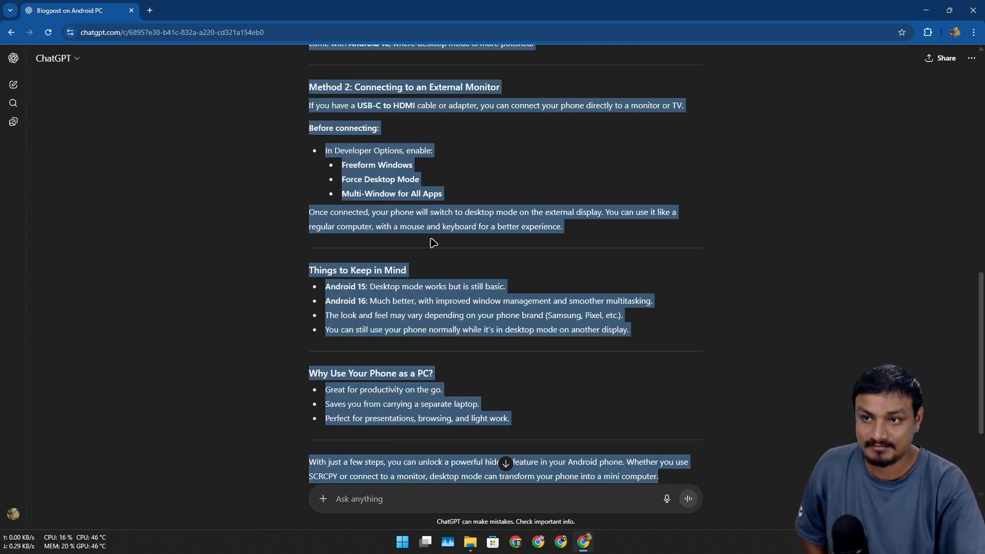
click(461, 265)
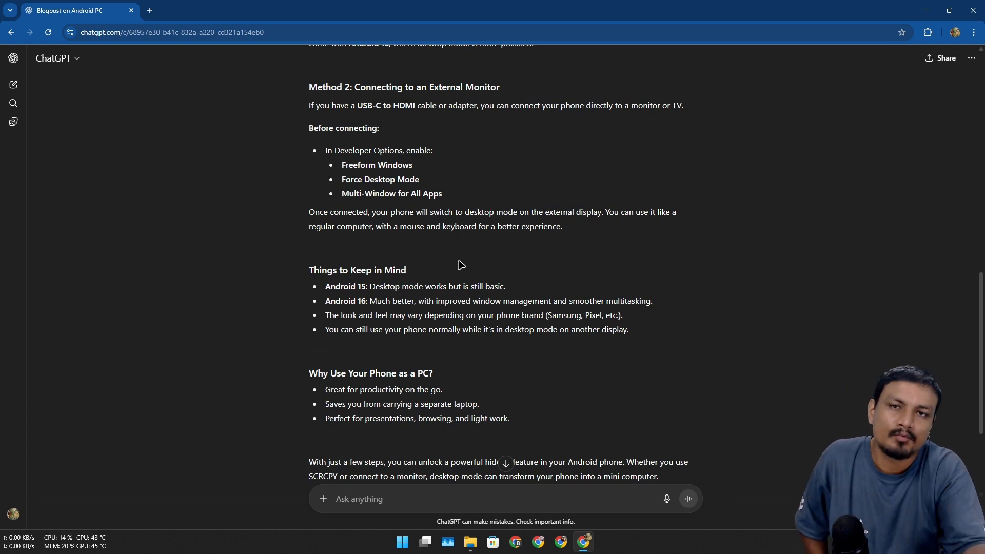
mouse_move(452, 264)
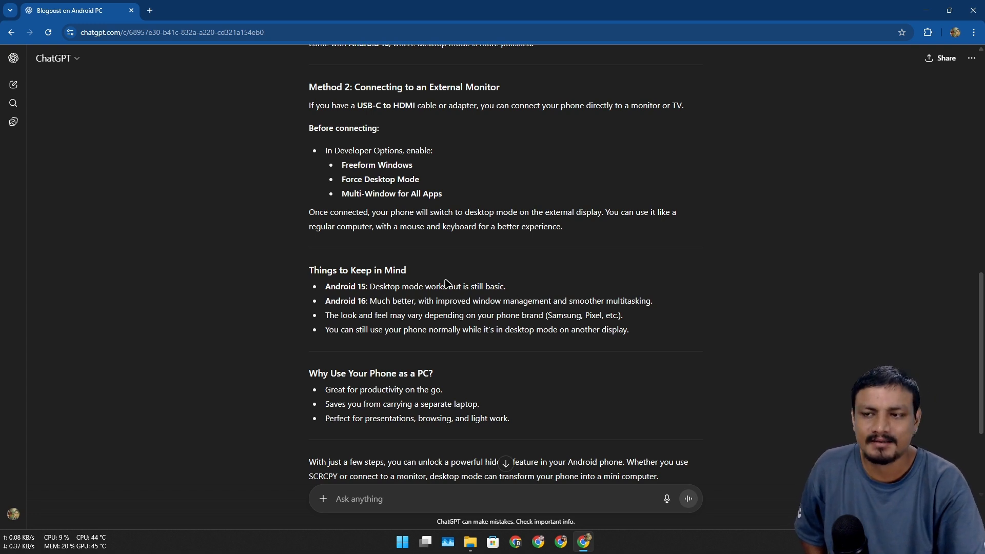
mouse_move(465, 279)
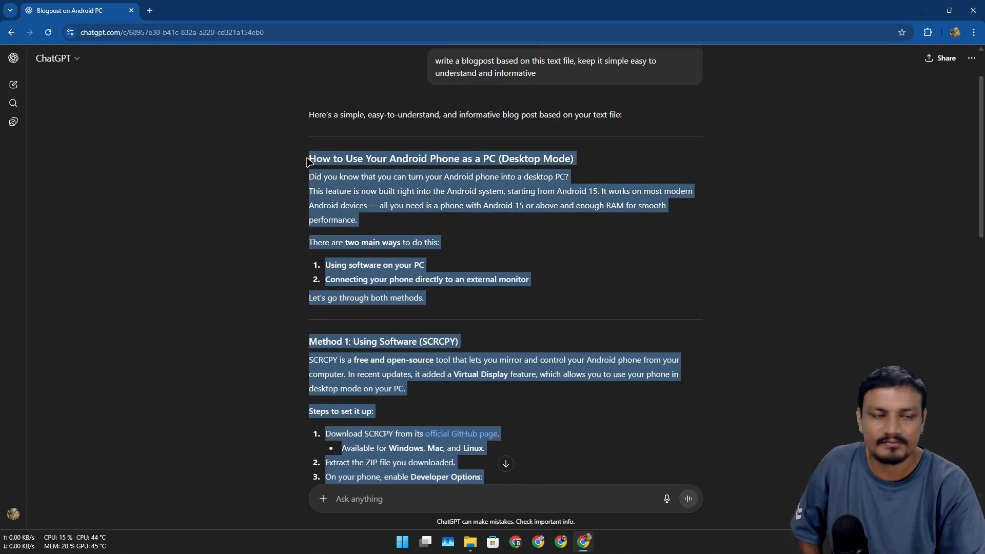
scroll(down, 3)
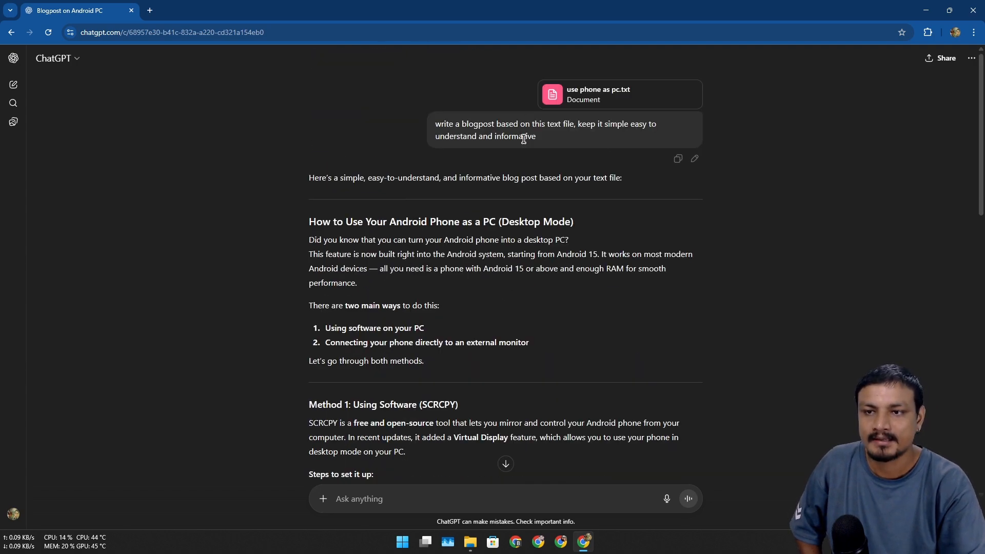
scroll(down, 3)
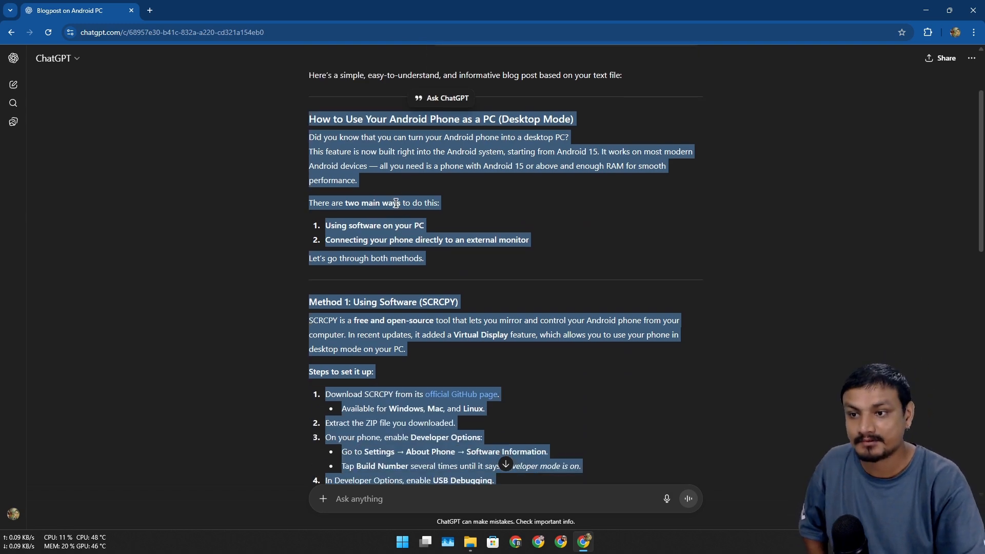
scroll(down, 3)
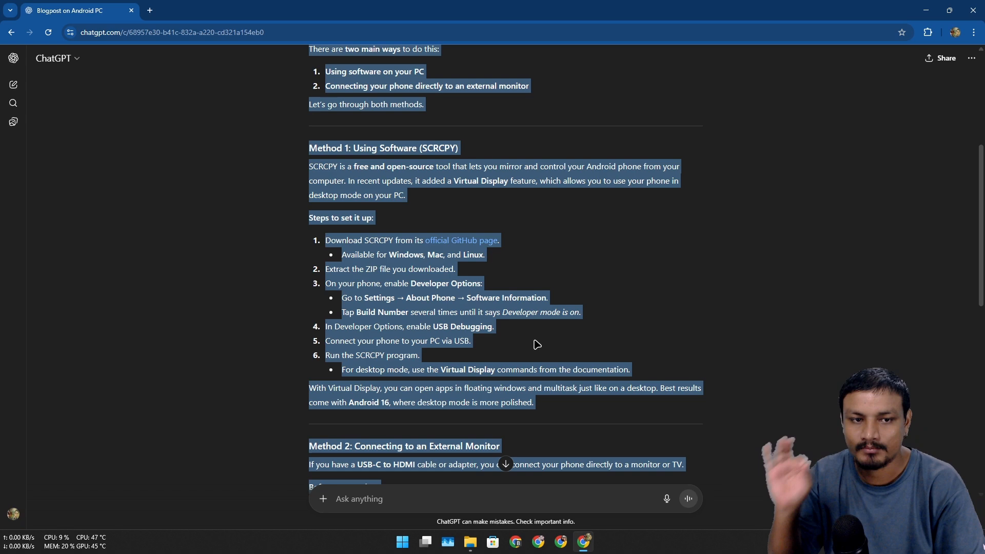
mouse_move(546, 333)
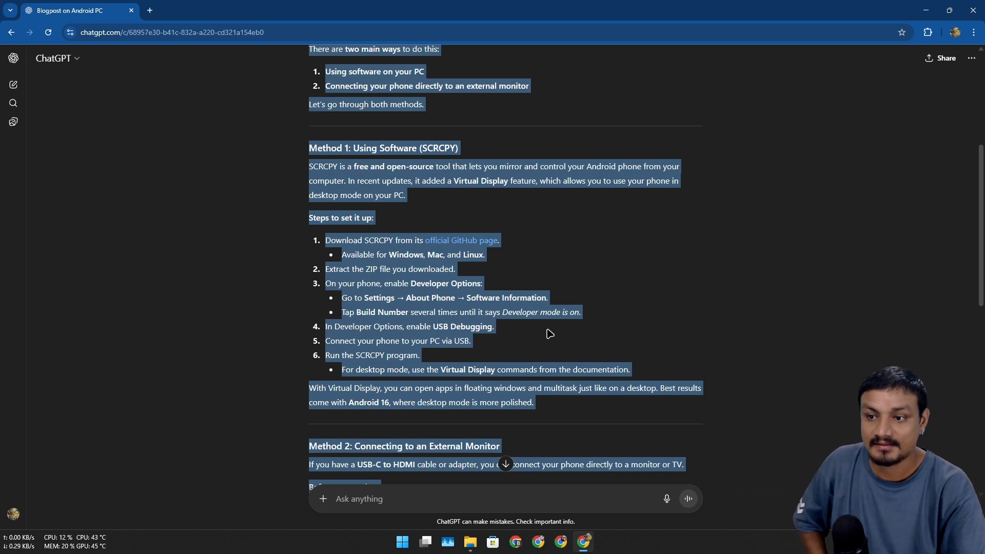
click(469, 543)
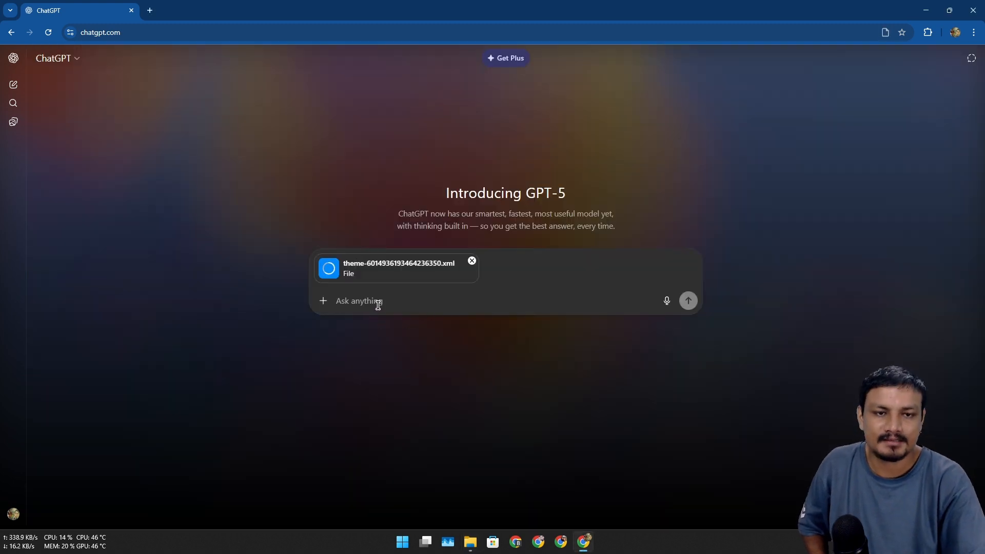
- Send 'this a theme of my blog (blogger) can you modify it for me' with the theme attached
click(358, 300)
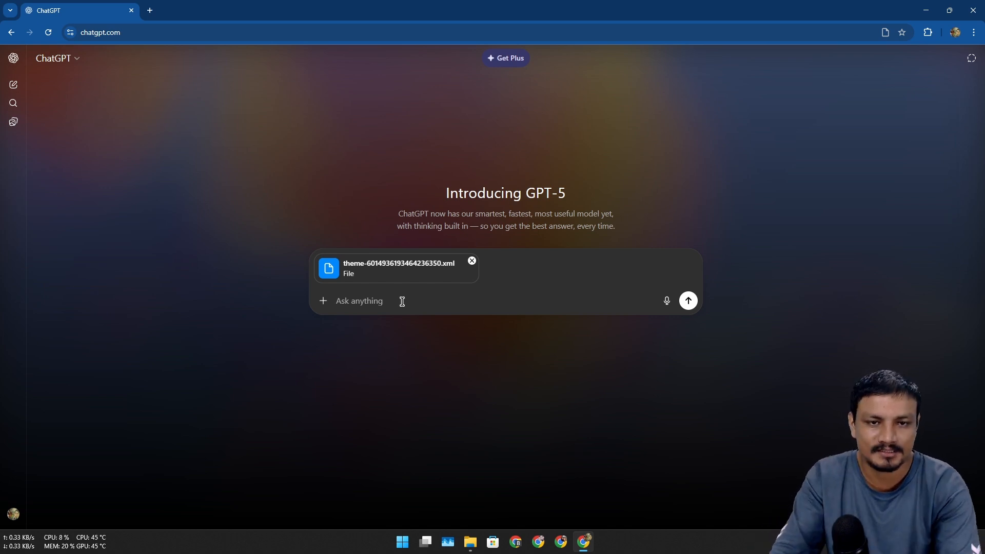
text(this a theme of my blog (blogger) can you modify it for me)
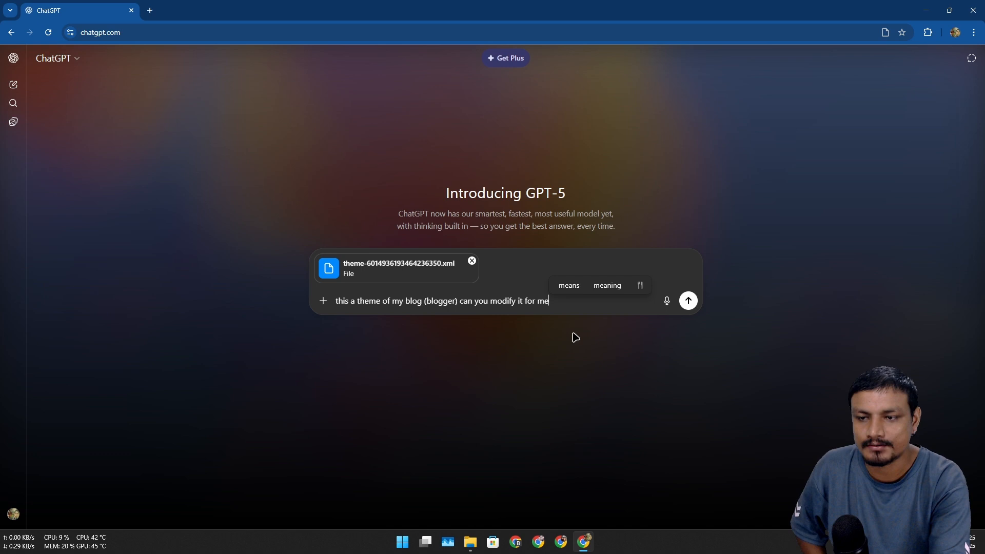
click(687, 301)
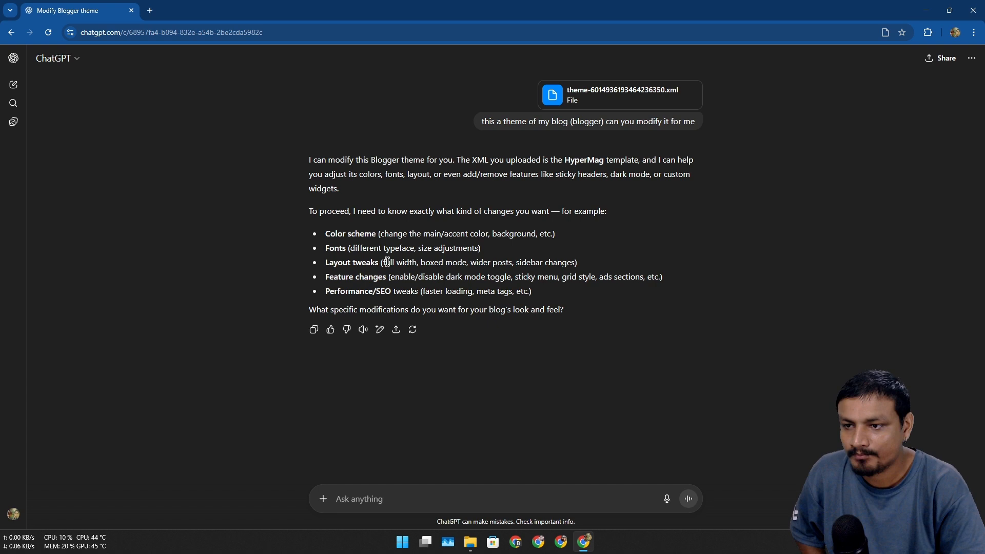
- Request wider posts, confirm with 'do it', download the modified theme and go to the Blogger dashboard
text(wider posts)
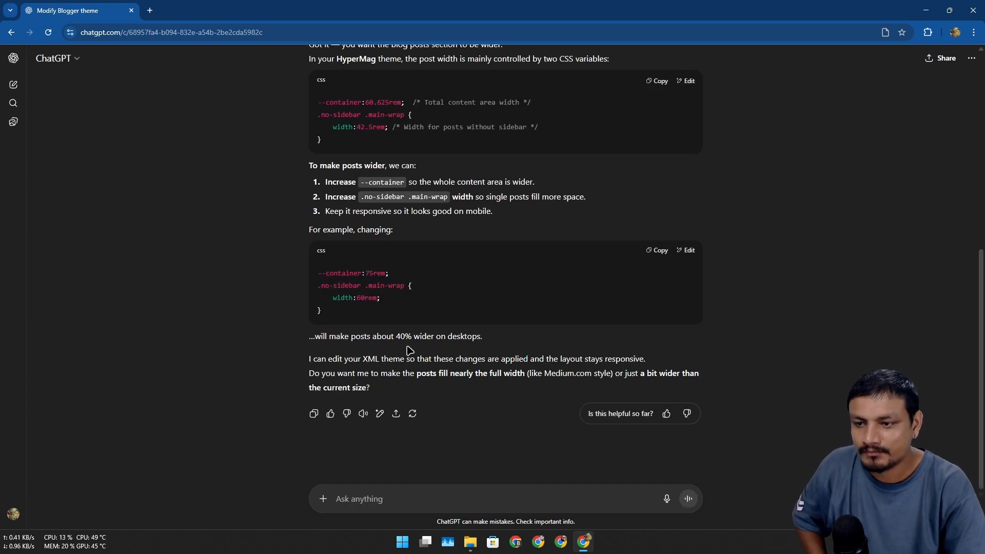
mouse_move(479, 350)
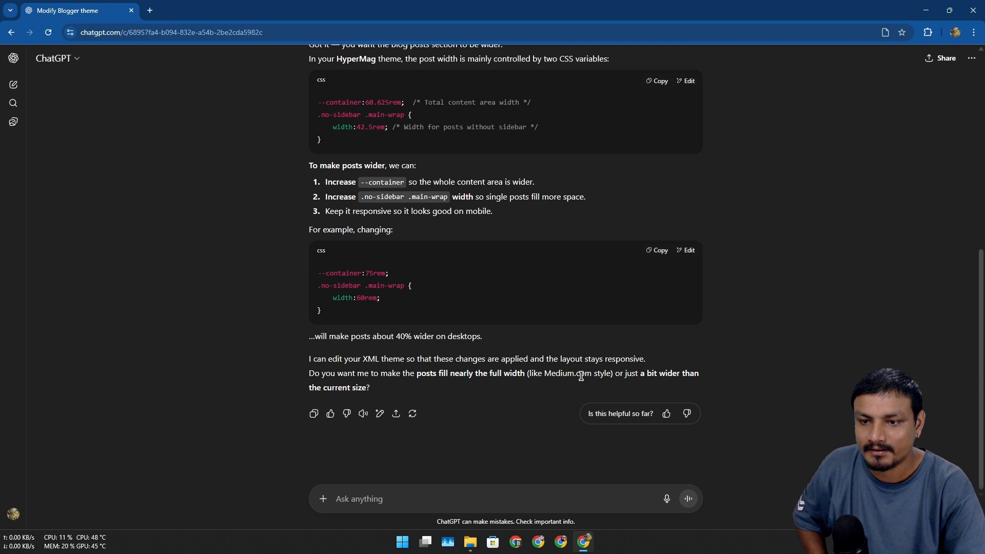
mouse_move(385, 390)
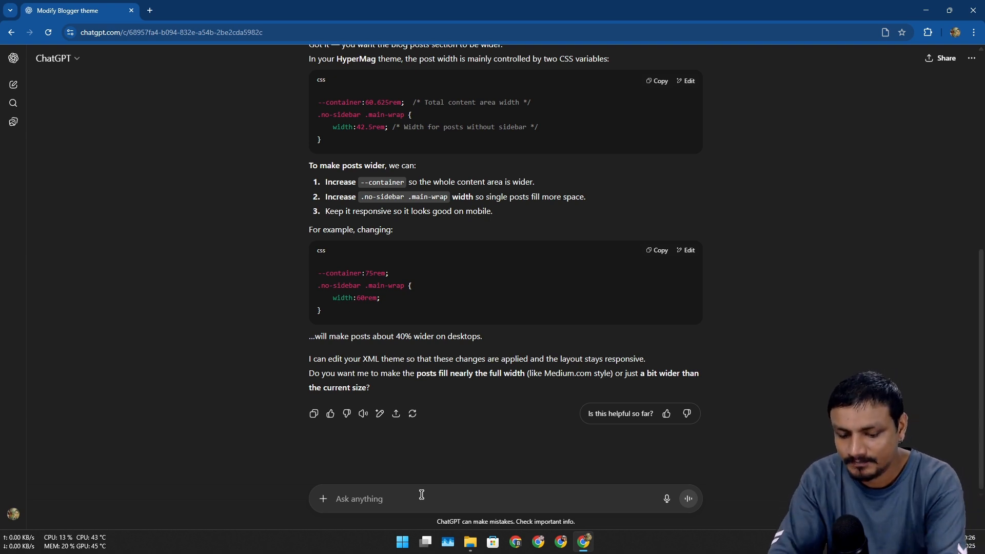
text(do it)
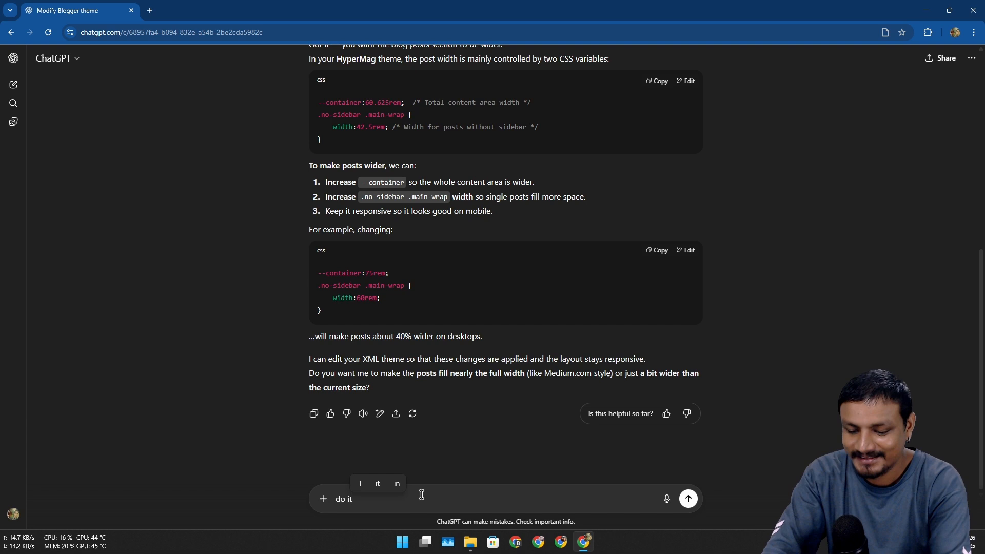
click(687, 499)
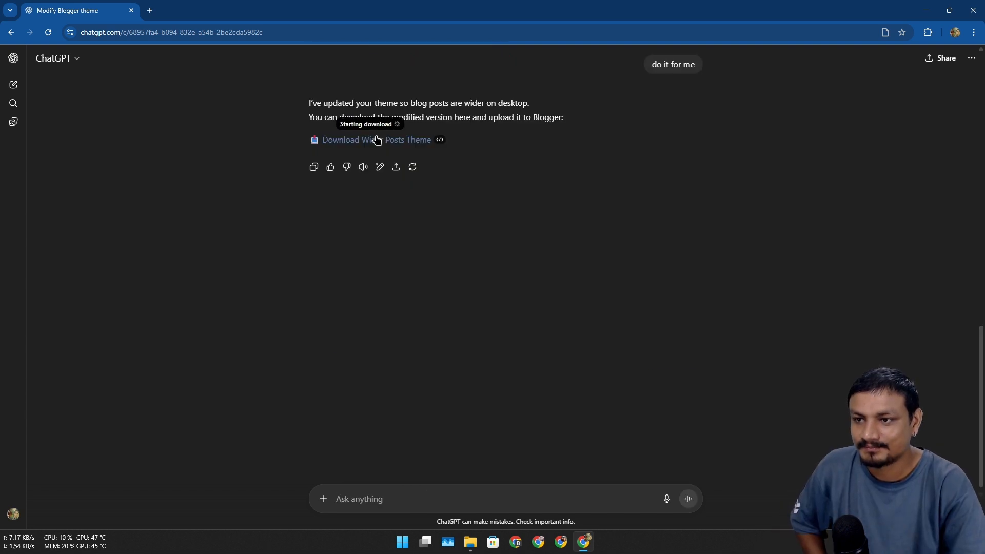
click(376, 139)
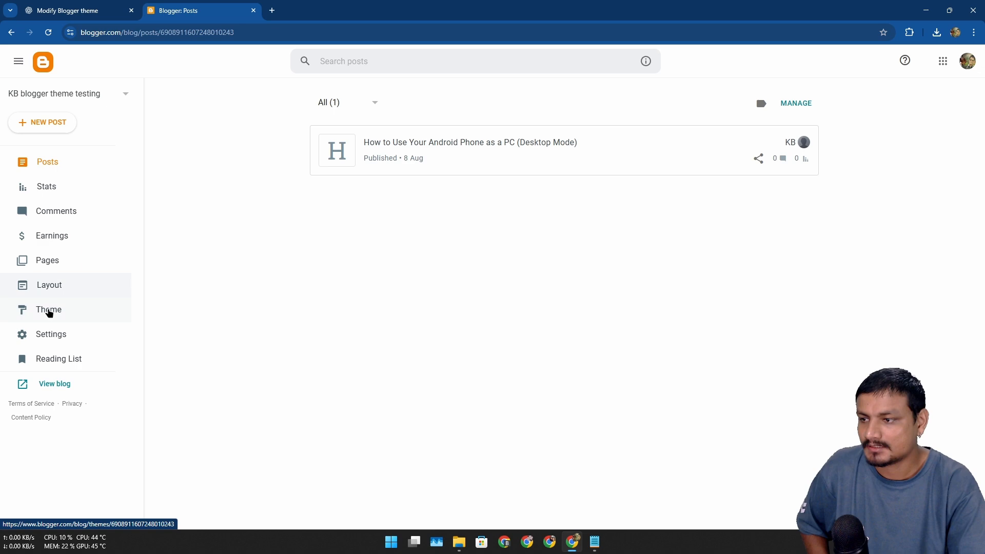
- Inspect the current theme's Edit HTML view, return, and view the live blog
click(48, 310)
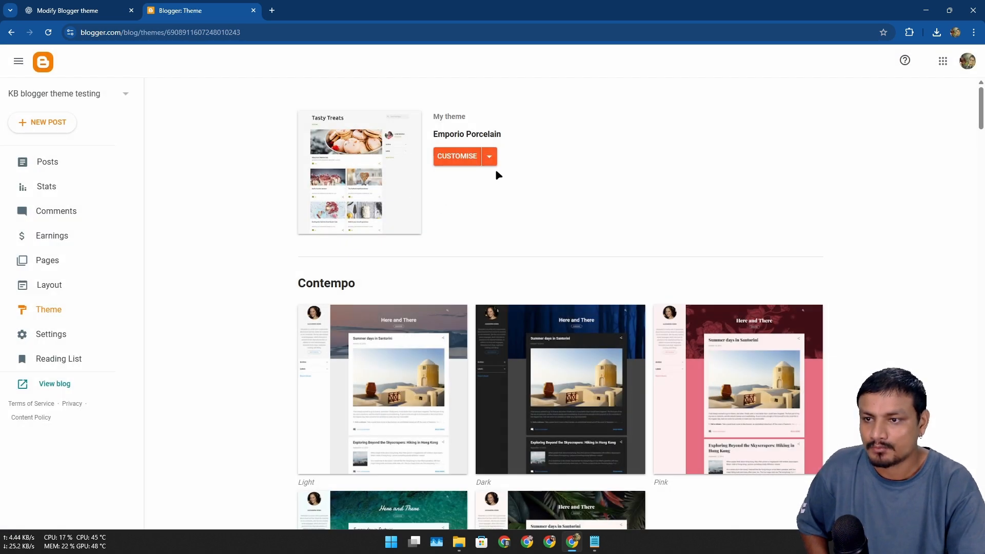
click(488, 156)
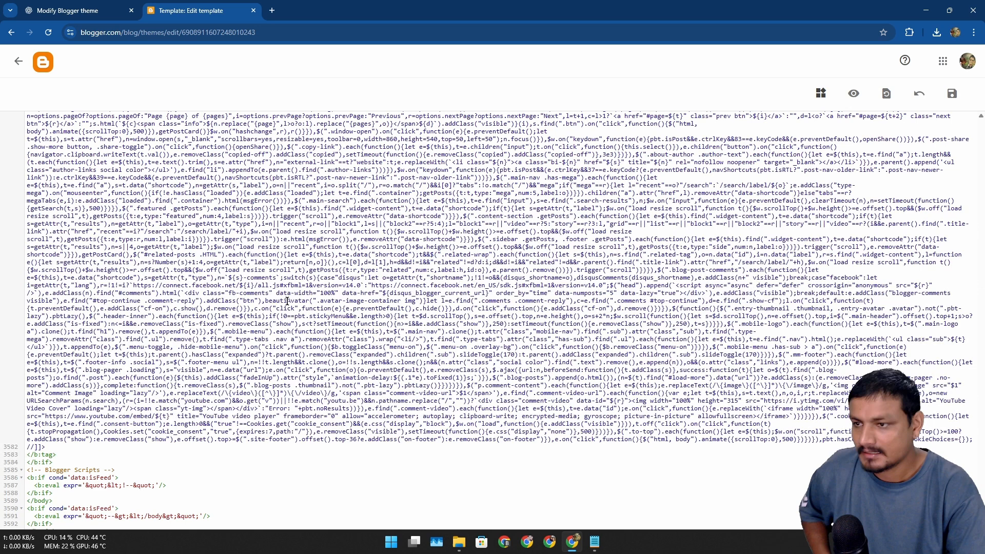
click(952, 93)
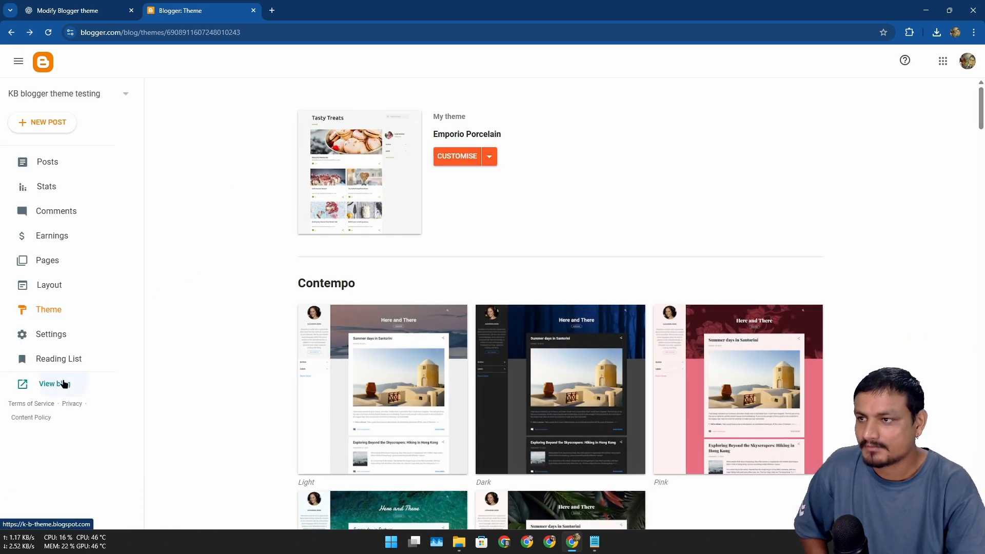
click(53, 383)
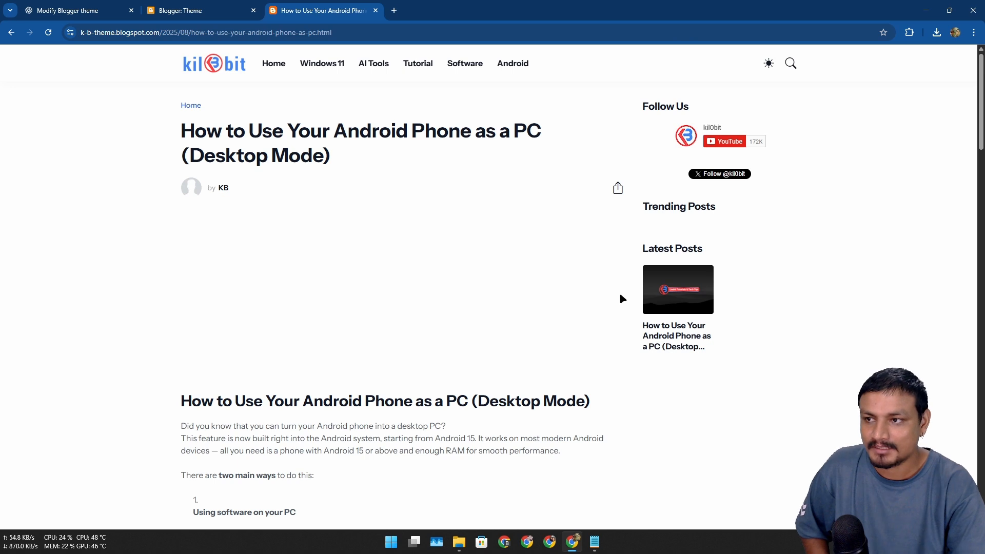
mouse_move(663, 536)
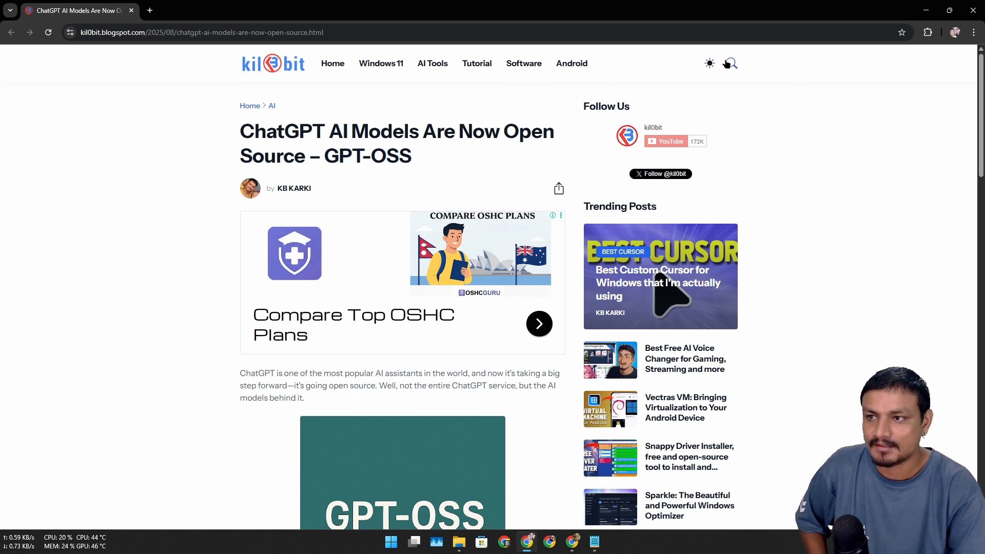
mouse_move(943, 18)
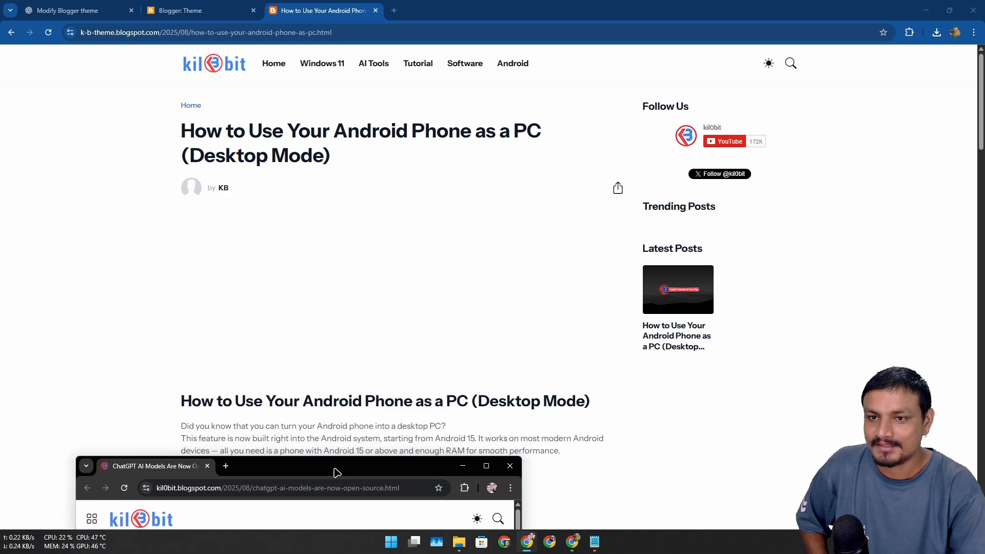
- Scroll through the Android post, then bring the kil0bit GPT-OSS article window forward maximized
scroll(down, 3)
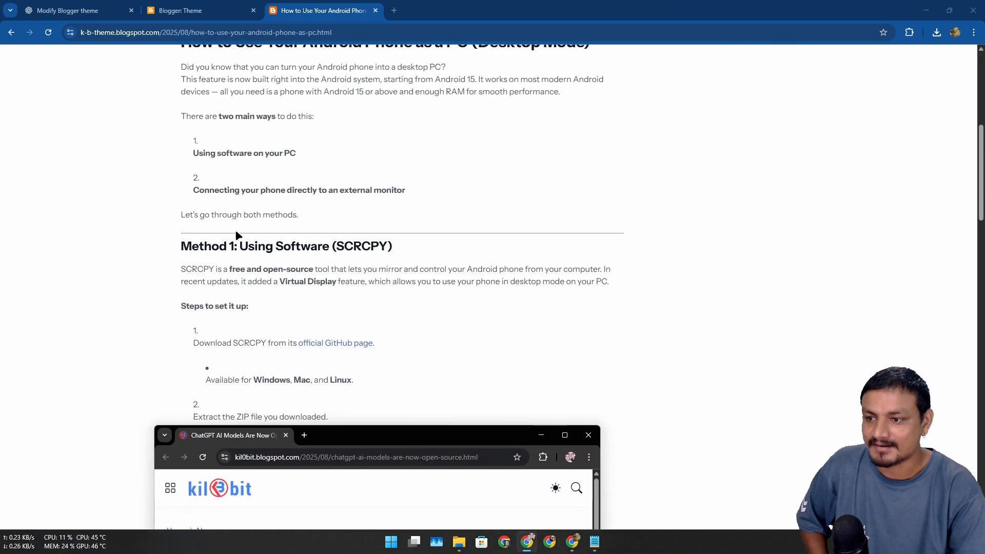
scroll(down, 3)
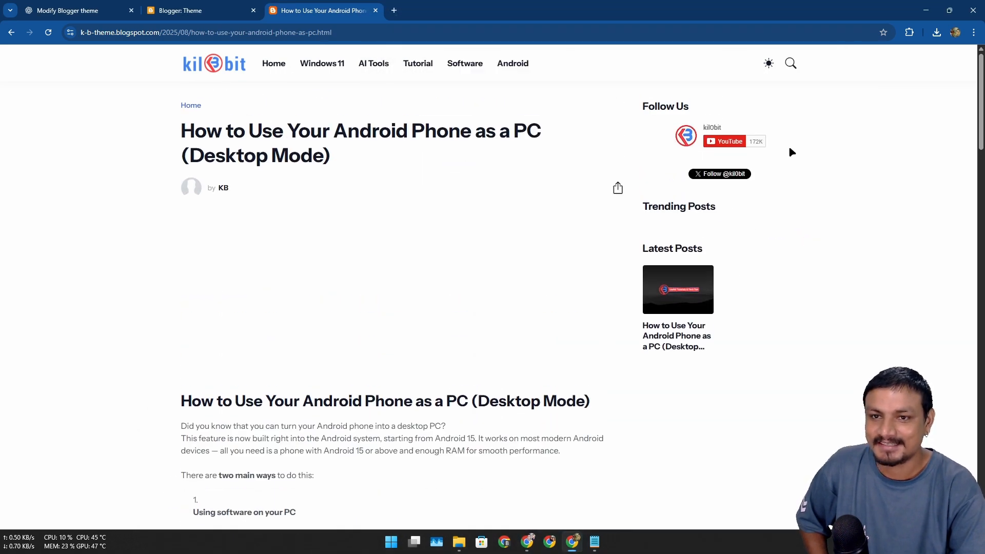
scroll(down, 3)
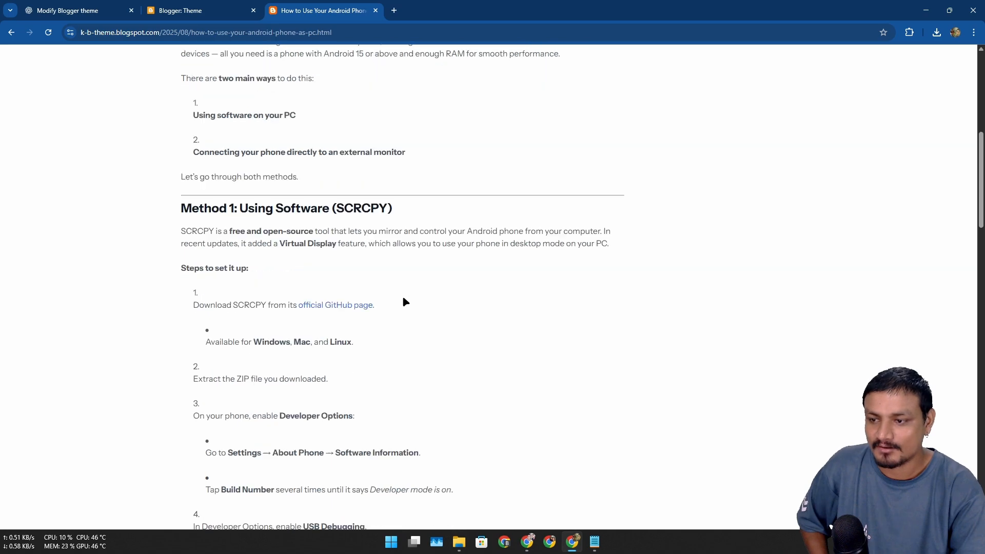
click(75, 10)
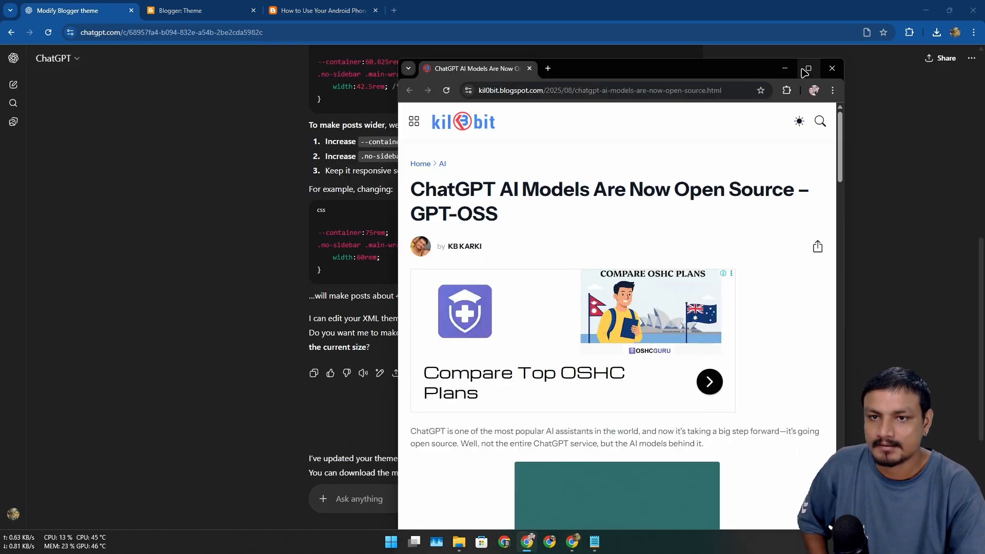
click(805, 69)
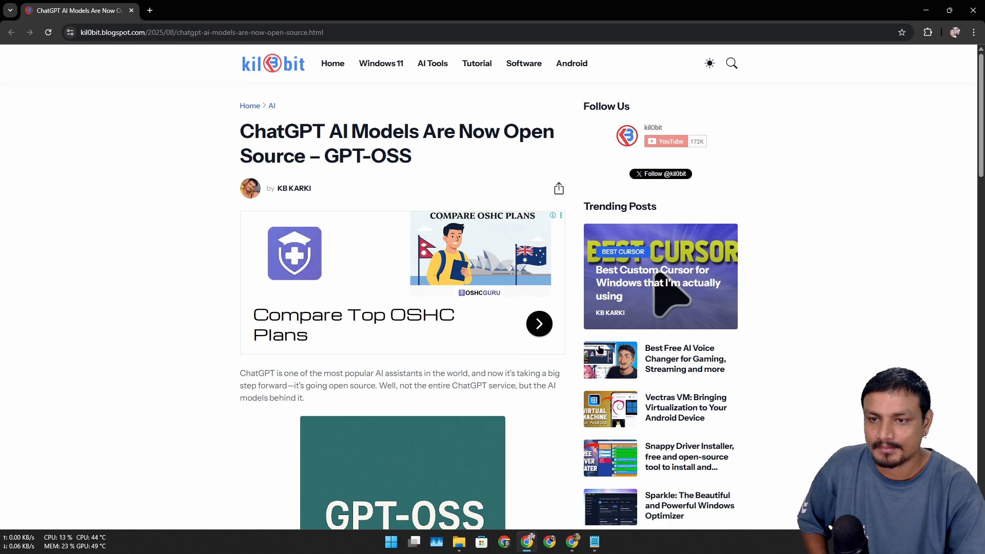
mouse_move(859, 276)
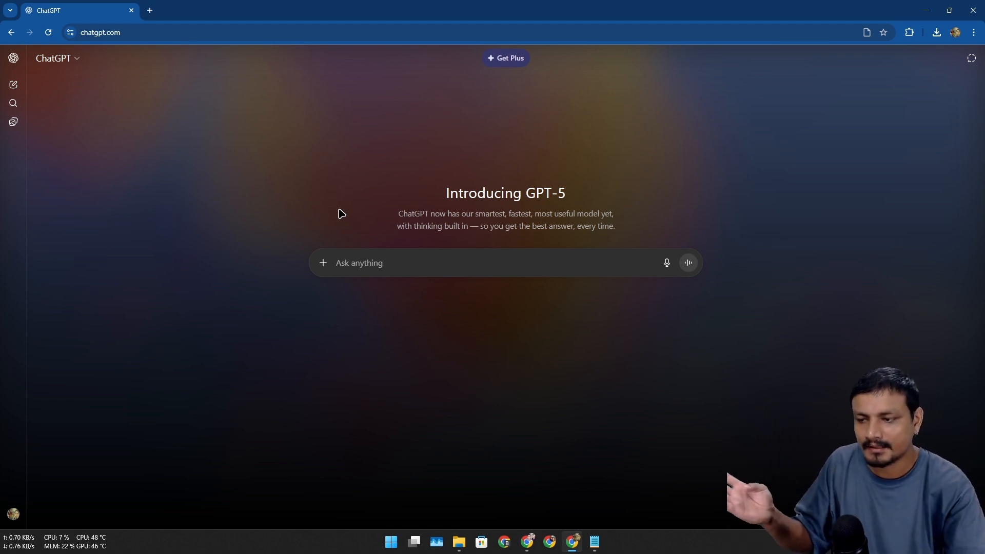
mouse_move(337, 222)
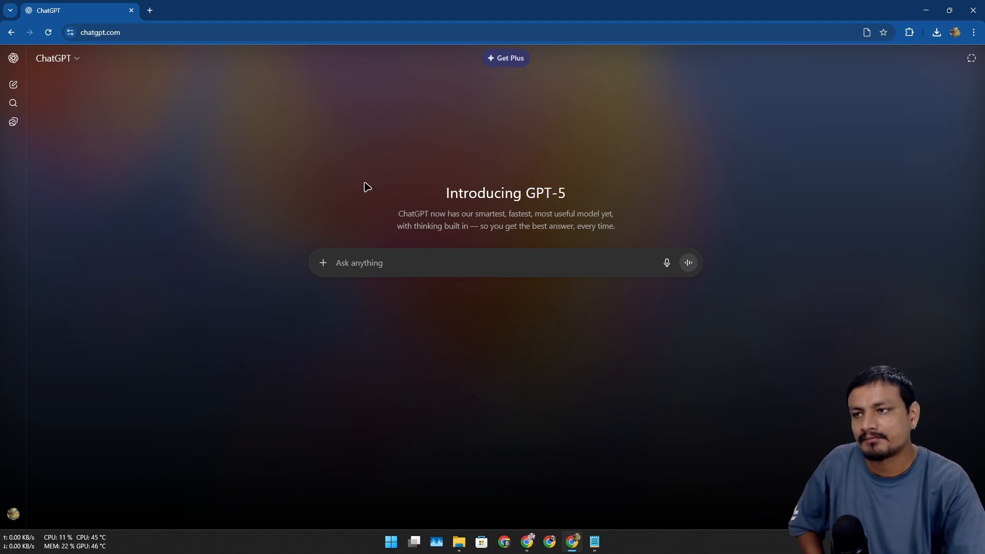
mouse_move(347, 200)
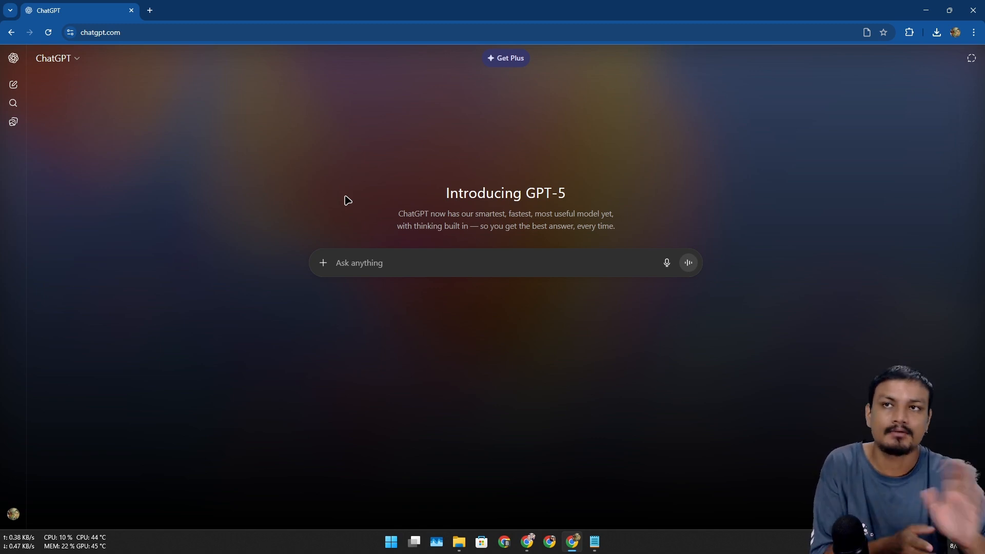
- Open the Get Plus plan comparison and highlight the Free plan's feature list
click(506, 57)
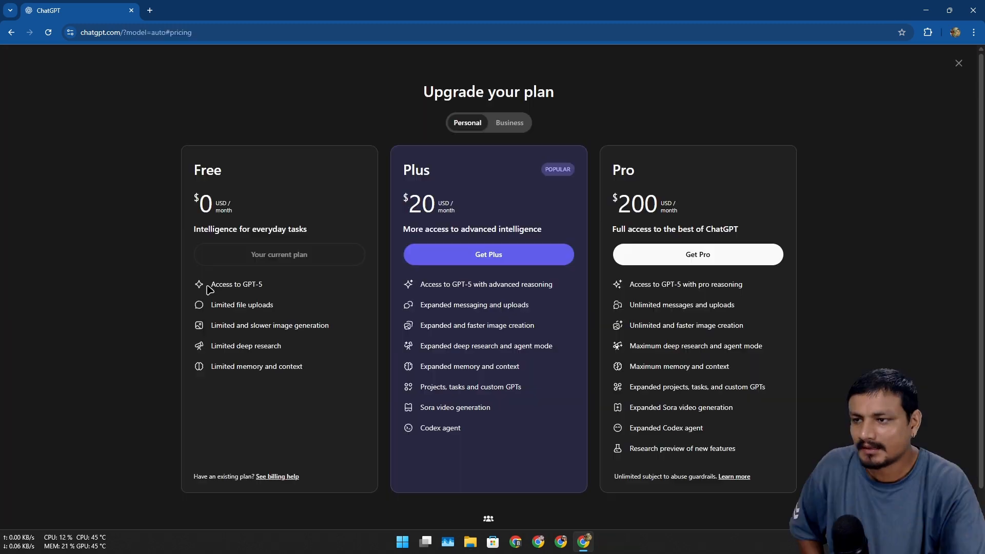
double_click(206, 169)
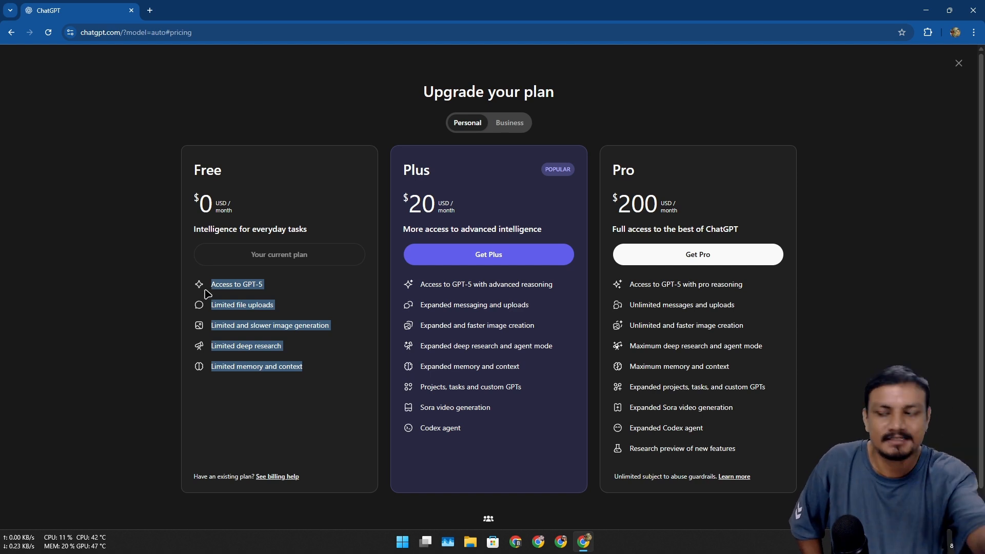
mouse_move(267, 287)
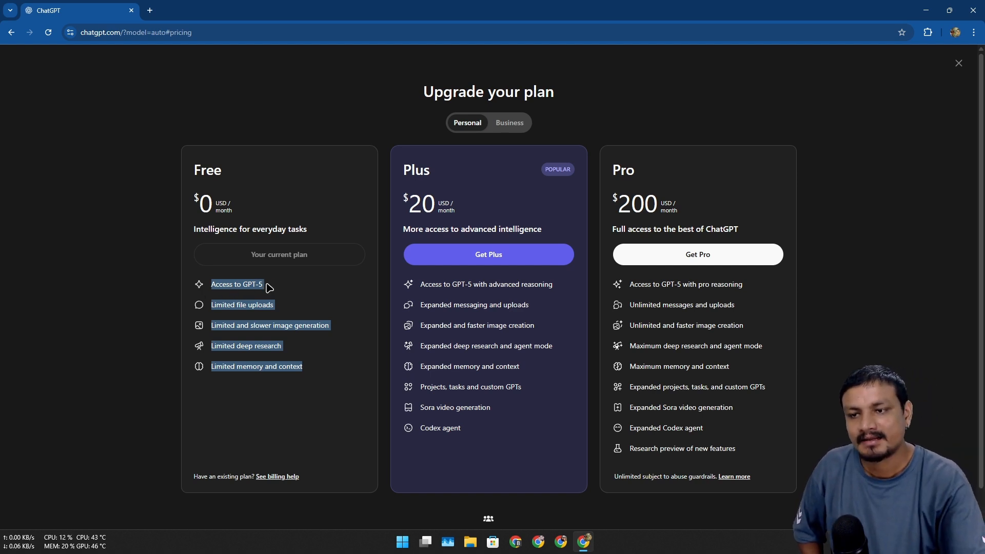
mouse_move(269, 287)
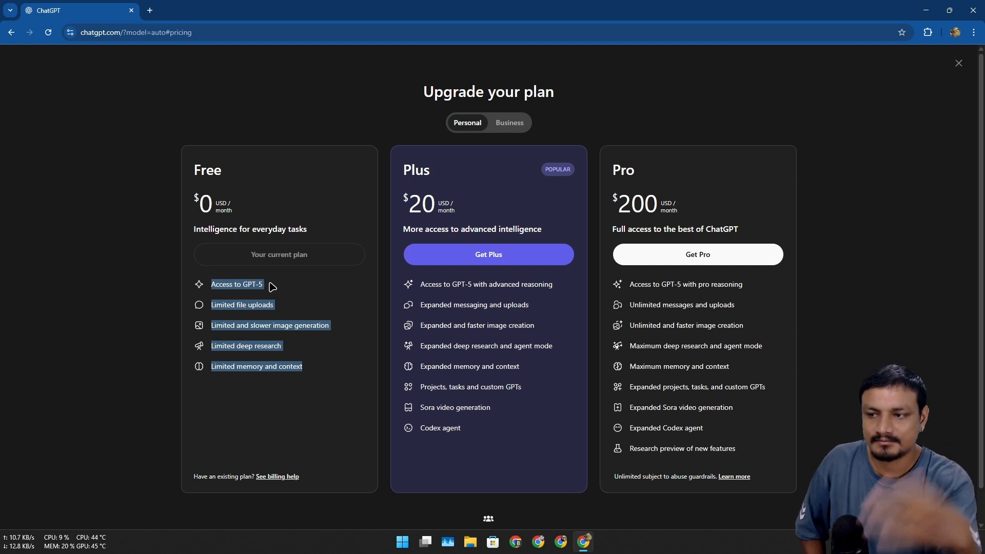
mouse_move(258, 281)
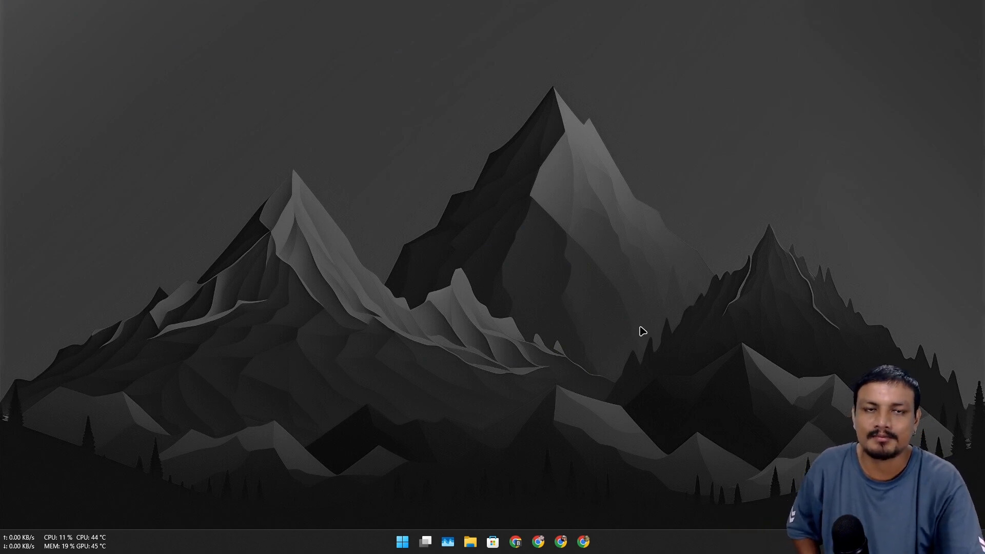
mouse_move(602, 308)
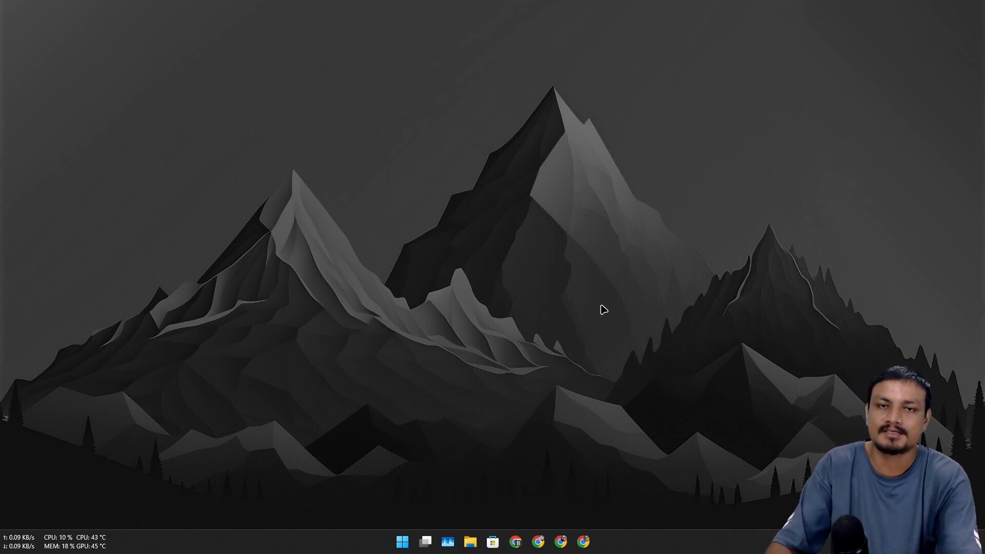